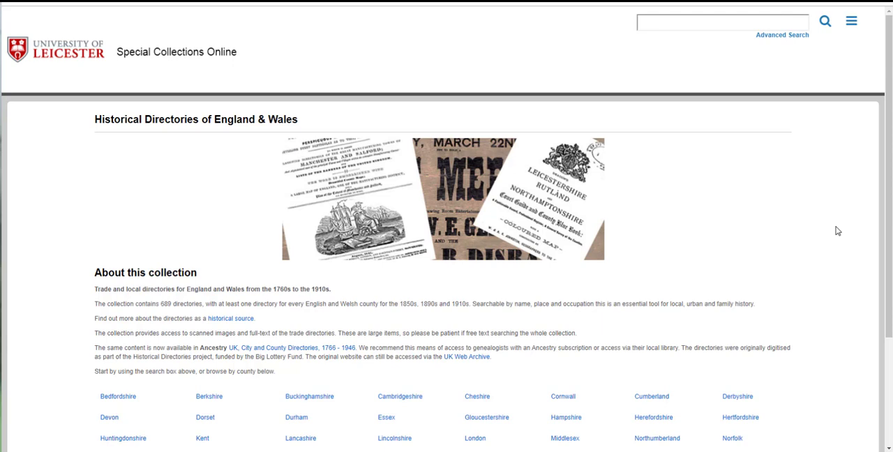
mouse_move(823, 179)
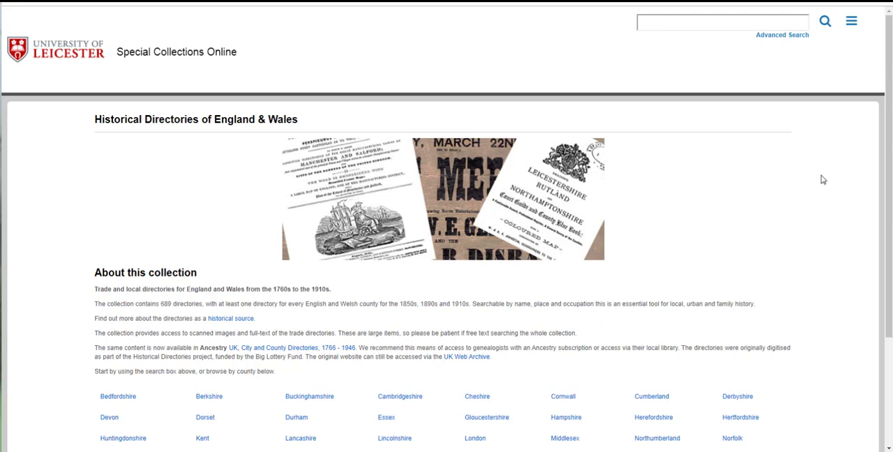
mouse_move(890, 215)
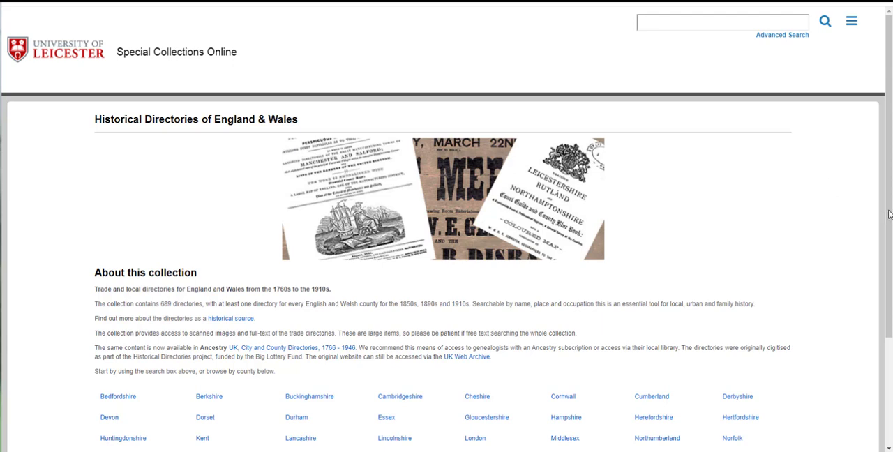
- Browse the full listing of directories in the collection
scroll(down, 3)
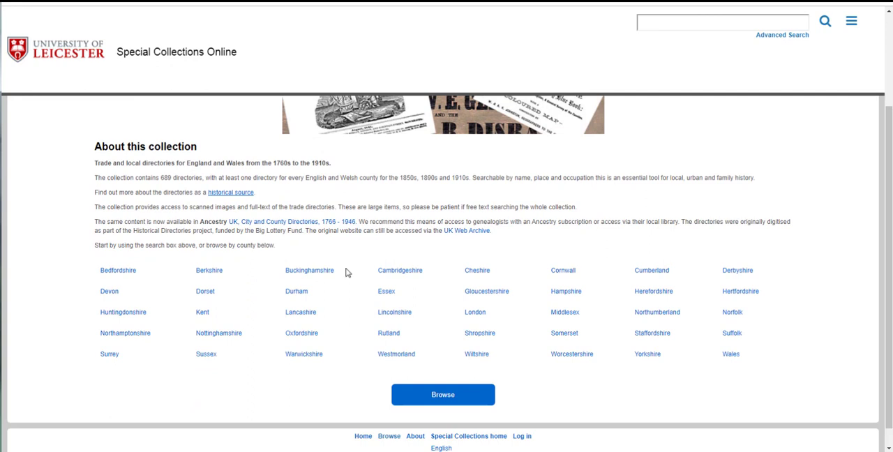
mouse_move(520, 342)
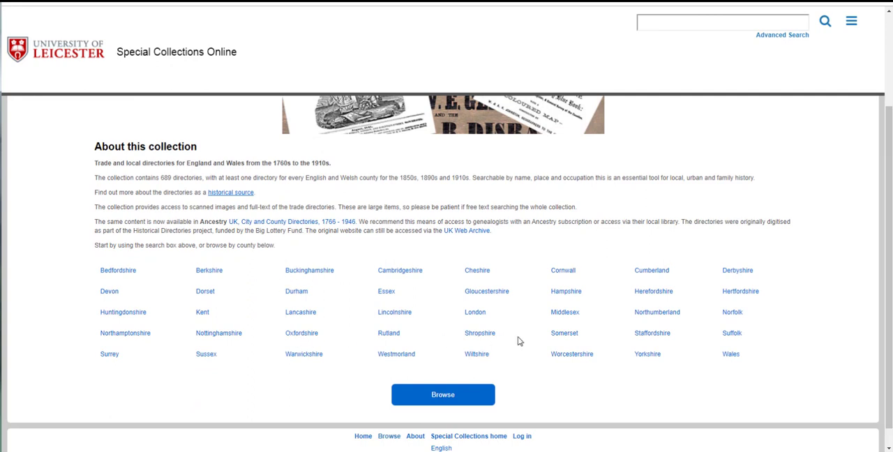
mouse_move(342, 312)
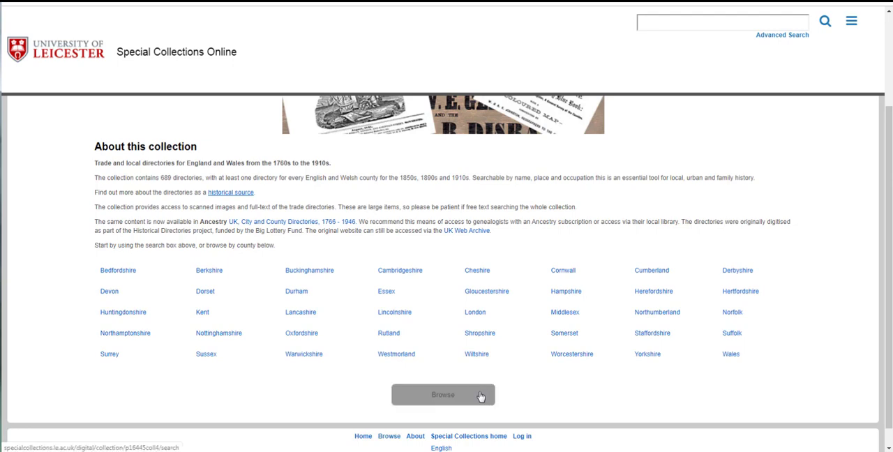
click(443, 395)
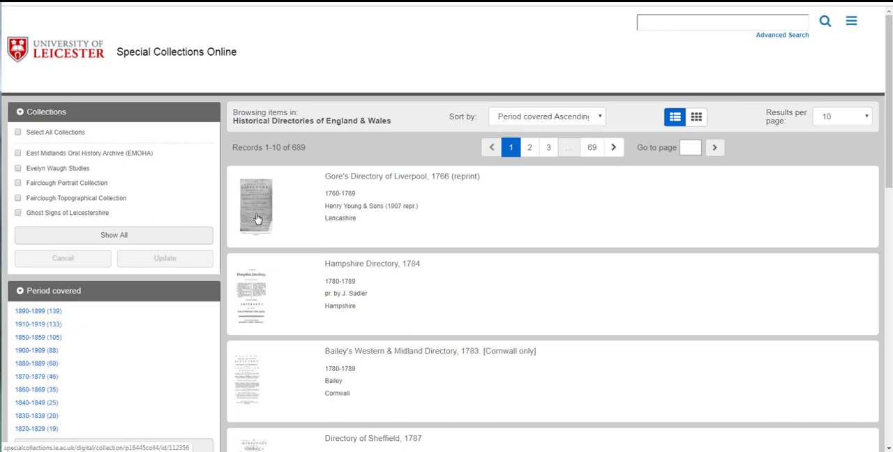
mouse_move(672, 273)
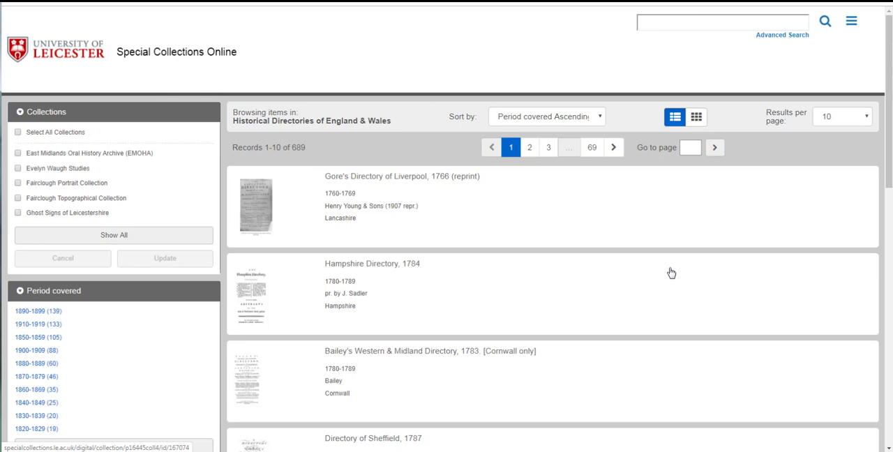
mouse_move(278, 230)
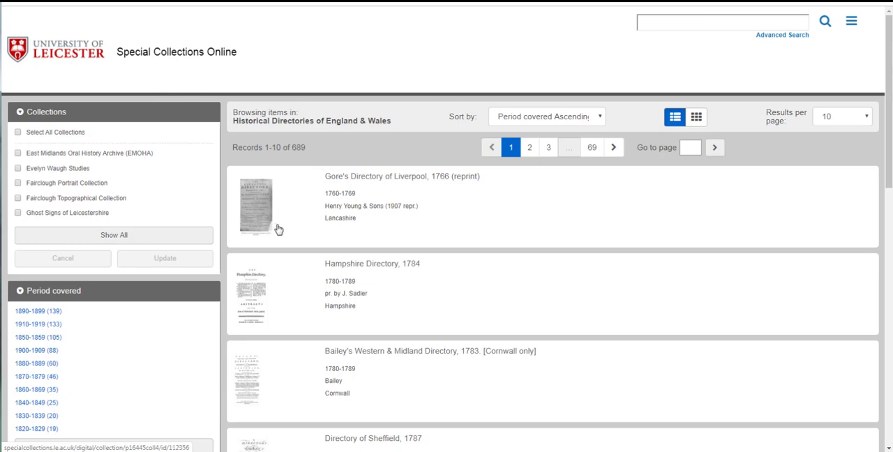
scroll(down, 3)
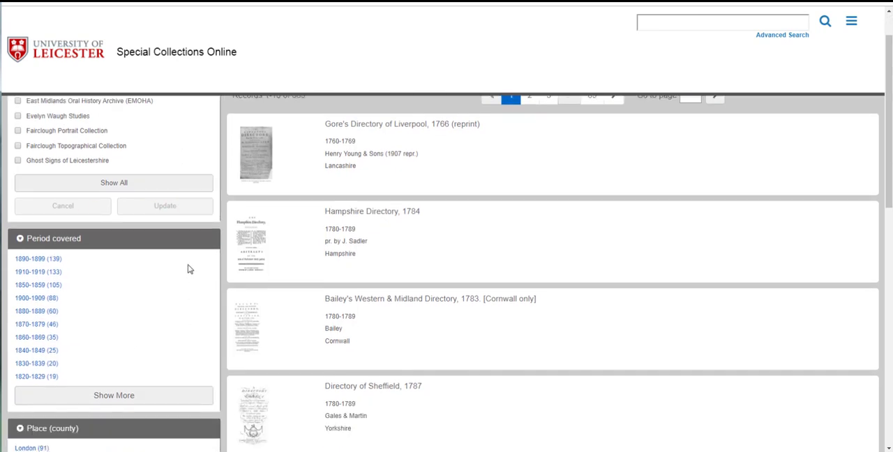
scroll(down, 3)
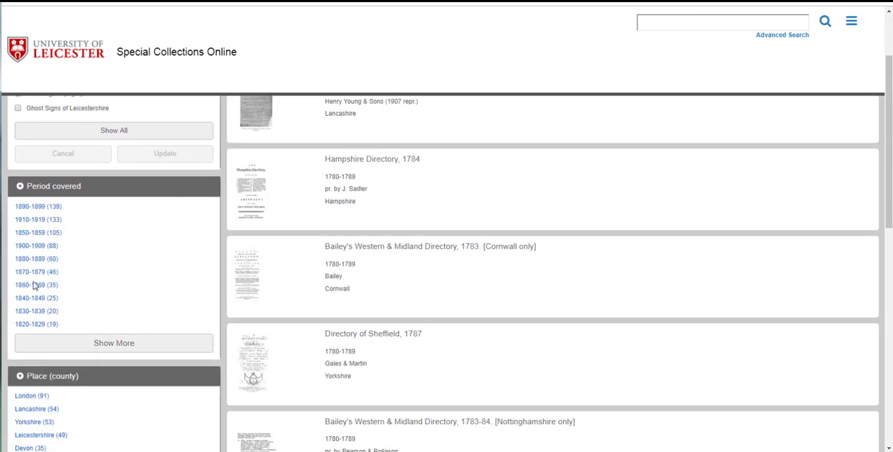
mouse_move(28, 285)
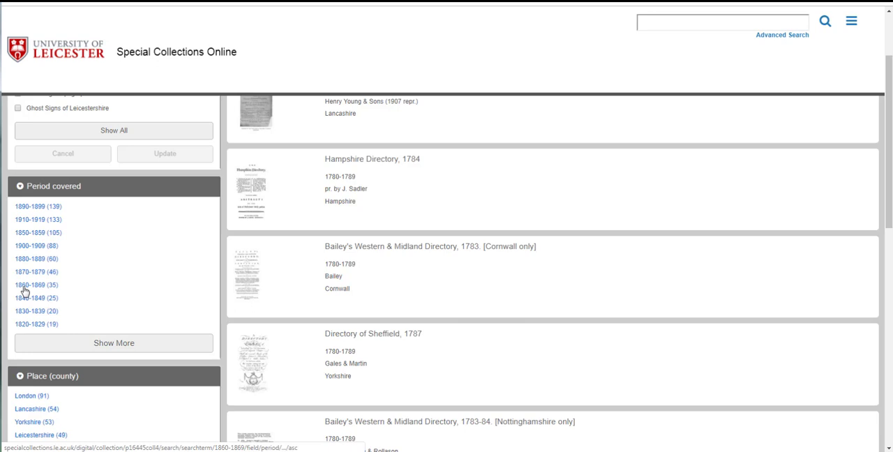
mouse_move(25, 294)
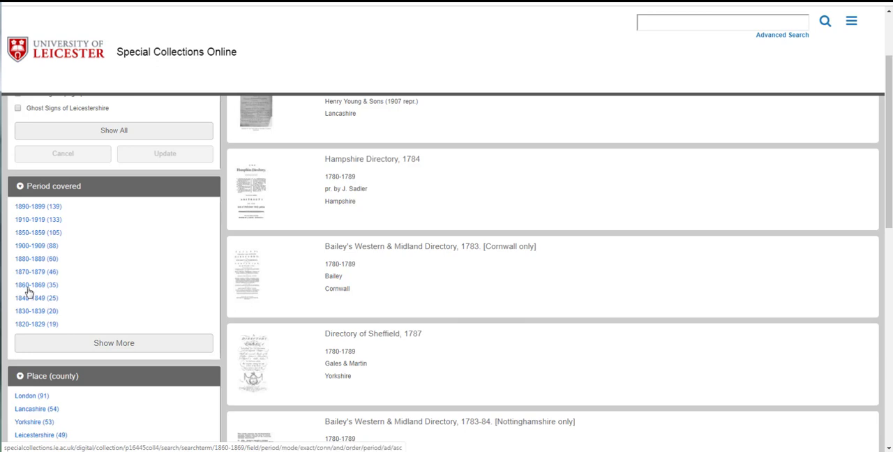
- Filter the directories to 1860-1869 and South West England, leaving 8 records
click(29, 285)
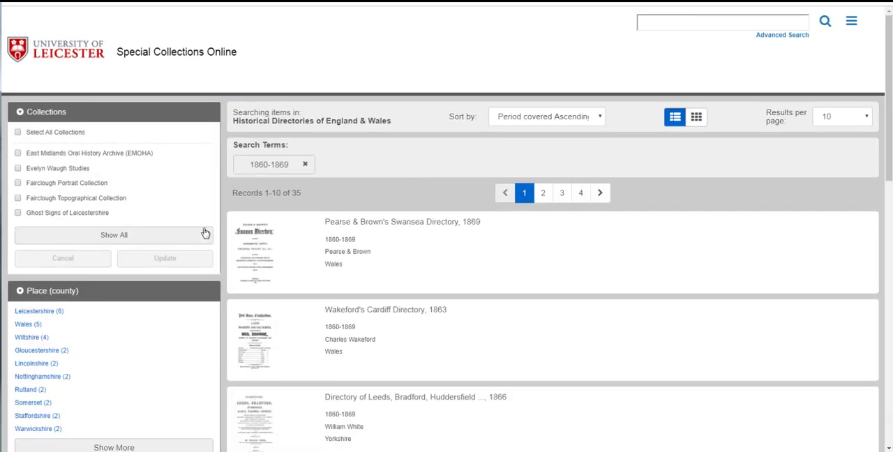
scroll(down, 3)
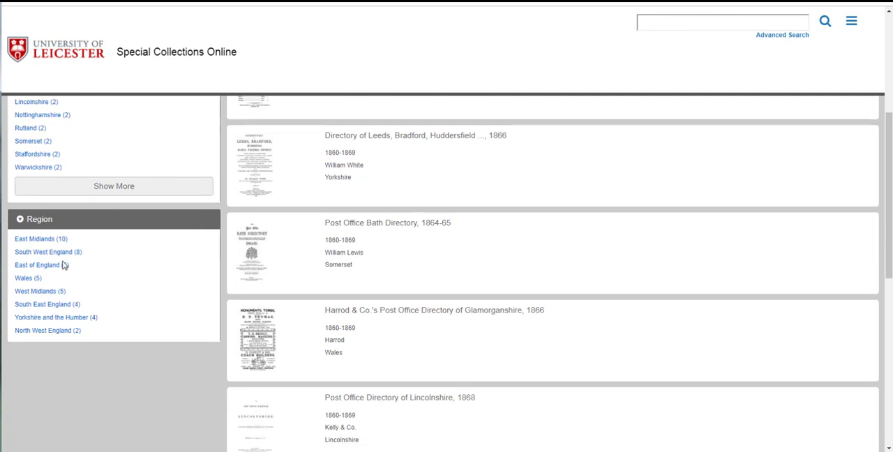
mouse_move(62, 260)
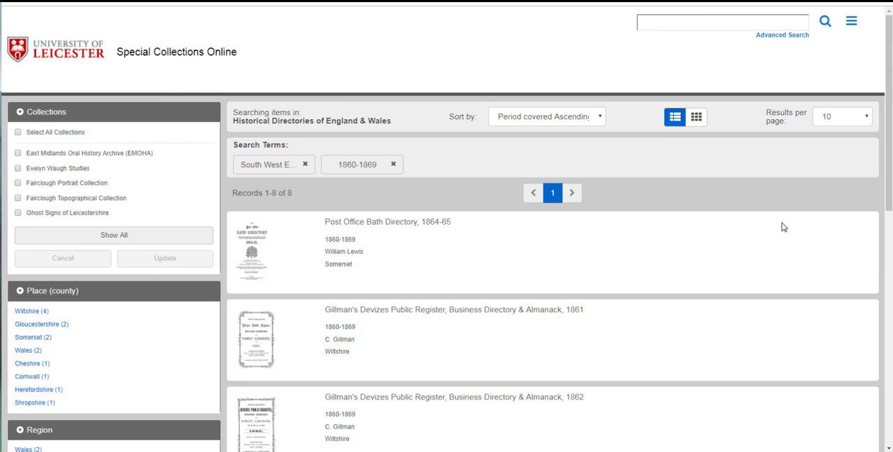
mouse_move(693, 220)
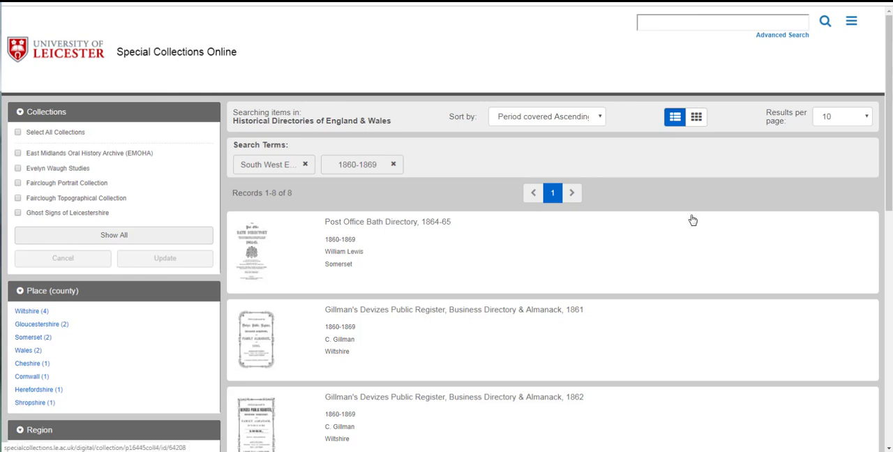
scroll(down, 3)
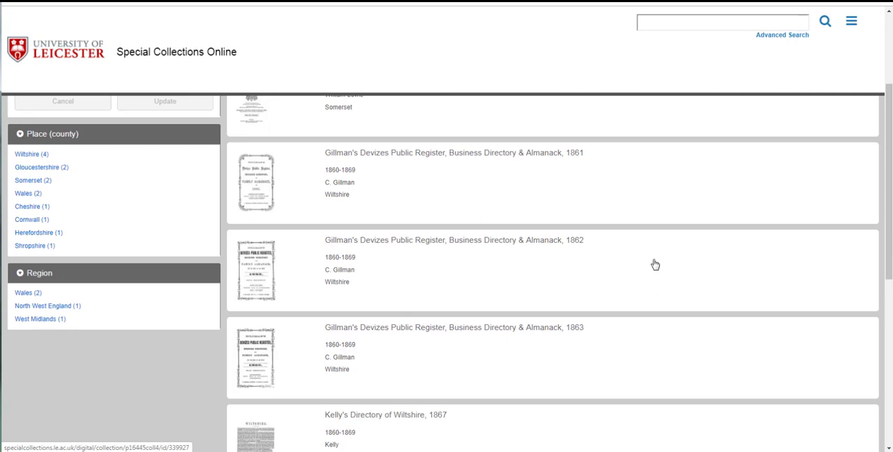
scroll(down, 3)
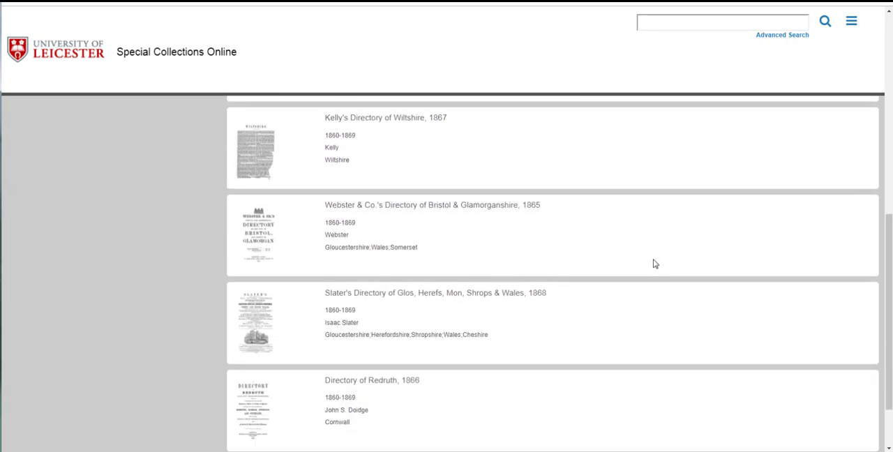
scroll(up, 3)
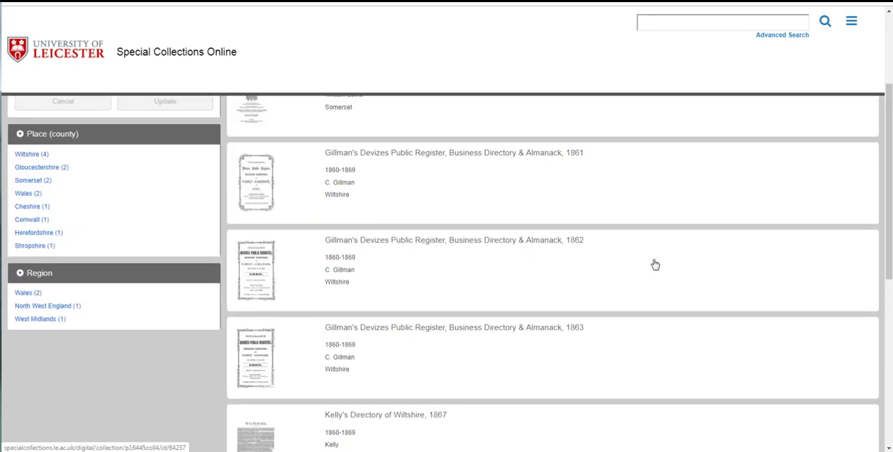
scroll(up, 3)
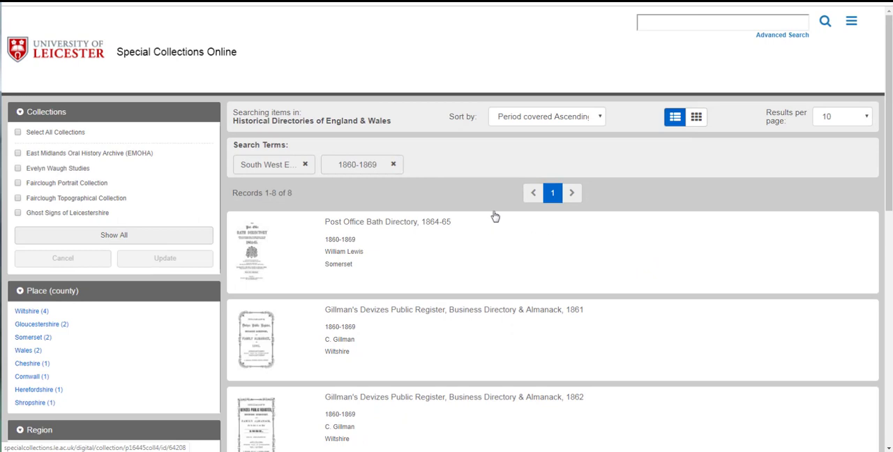
mouse_move(247, 275)
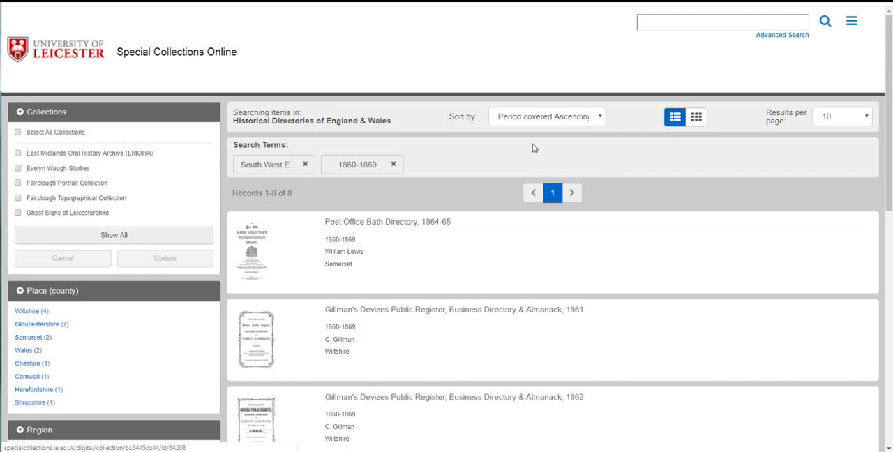
- Open the Post Office Bath Directory 1864-65 at page 691, the grocery advert
click(387, 221)
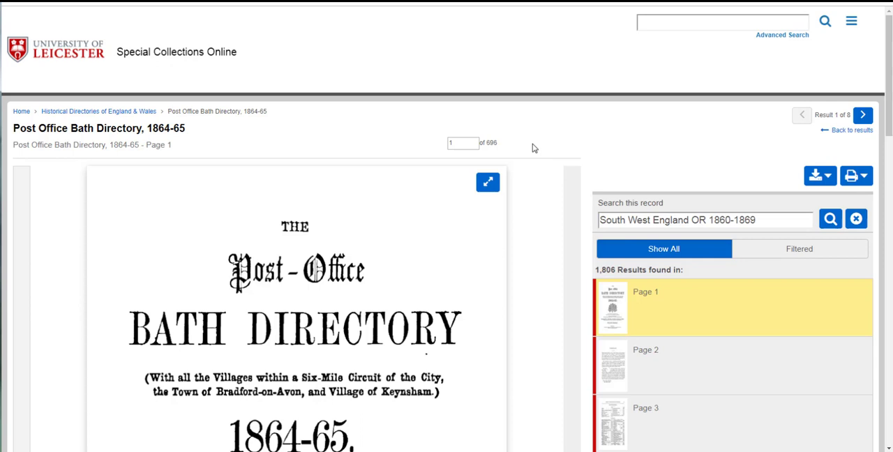
mouse_move(559, 135)
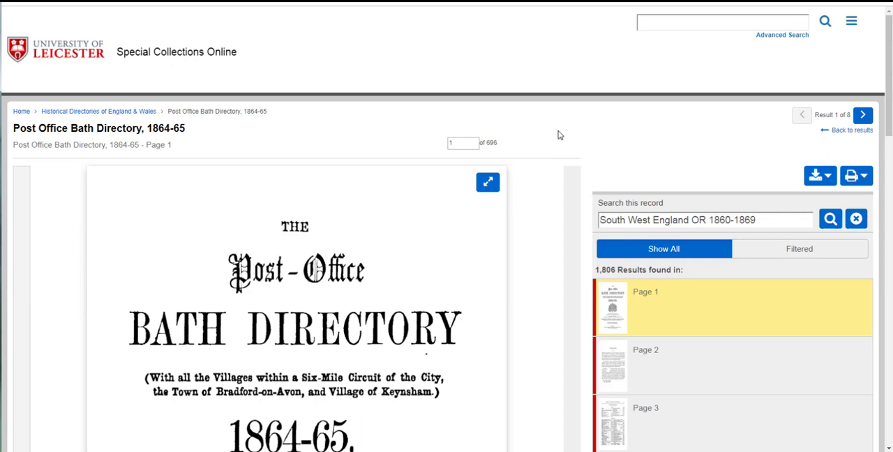
scroll(down, 3)
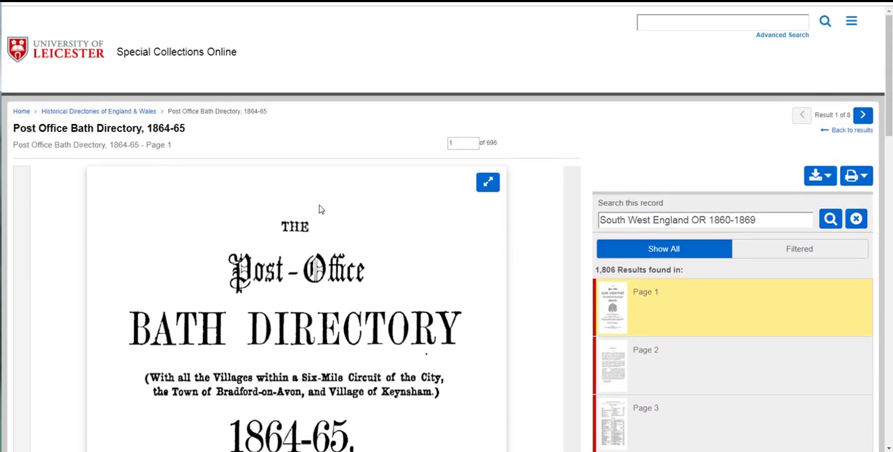
mouse_move(528, 207)
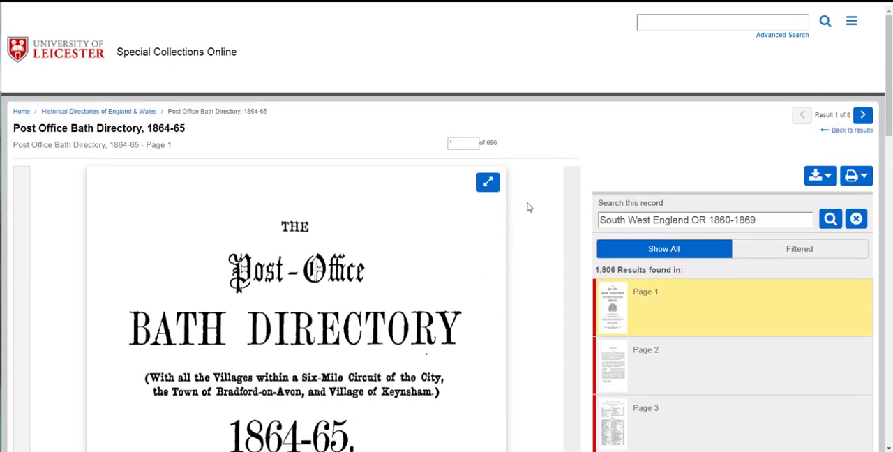
scroll(down, 3)
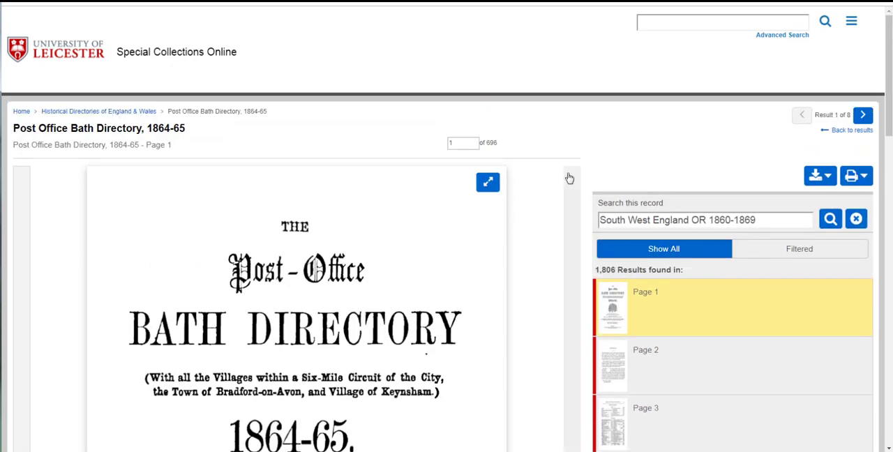
mouse_move(599, 146)
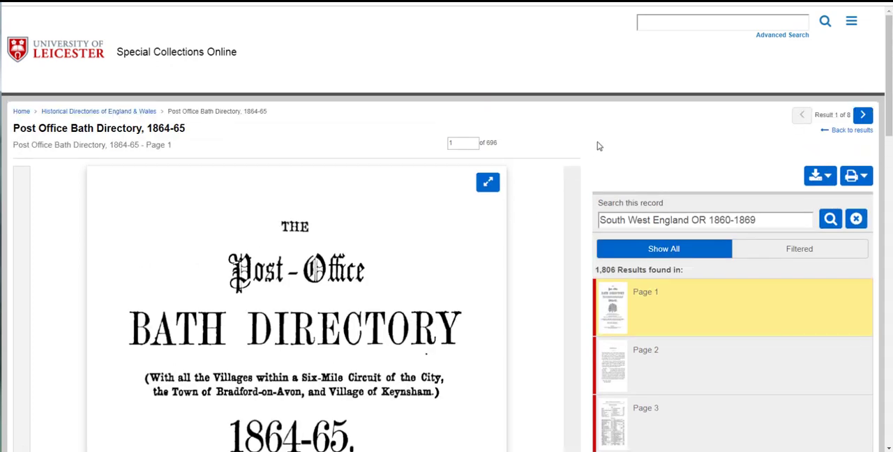
scroll(down, 3)
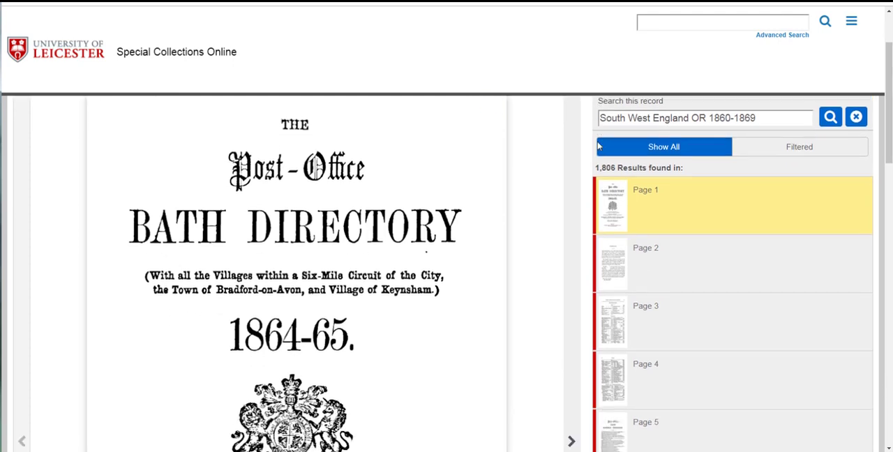
scroll(down, 3)
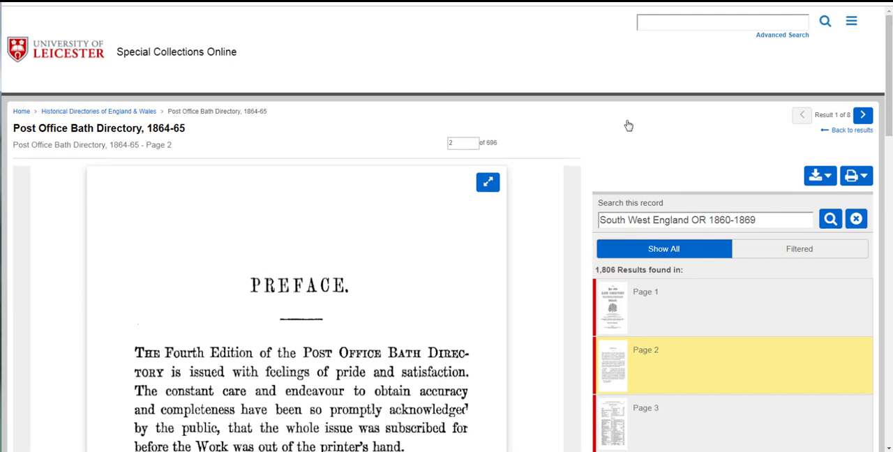
scroll(down, 3)
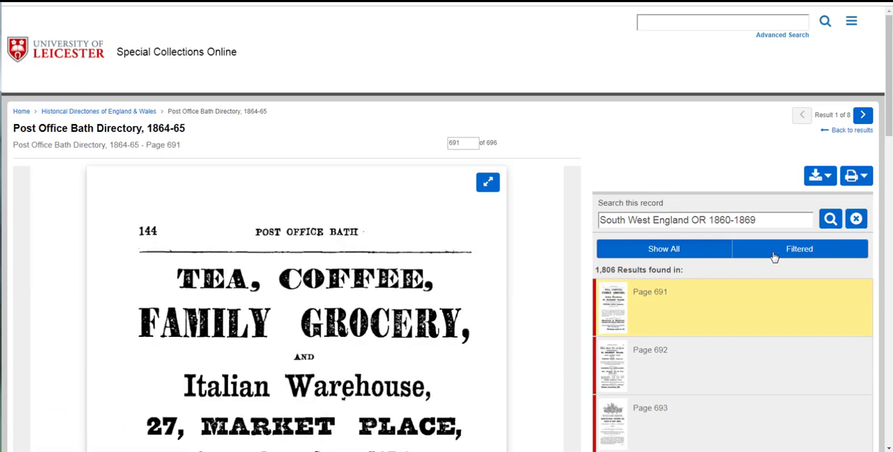
mouse_move(800, 248)
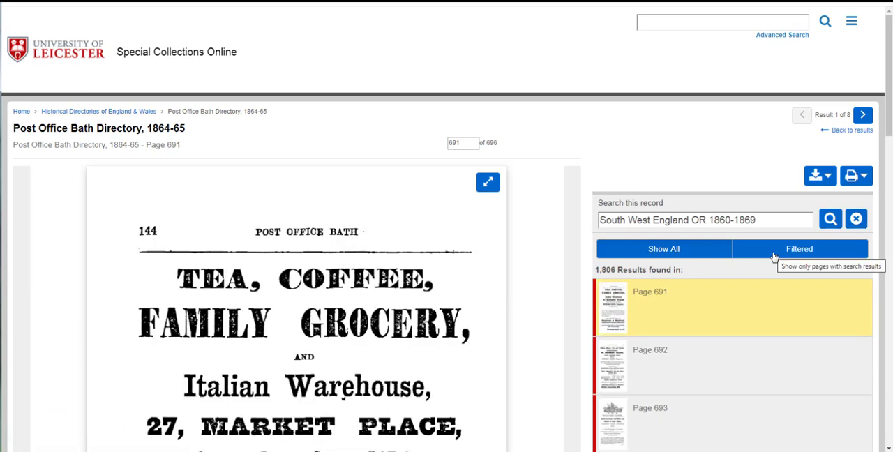
click(664, 248)
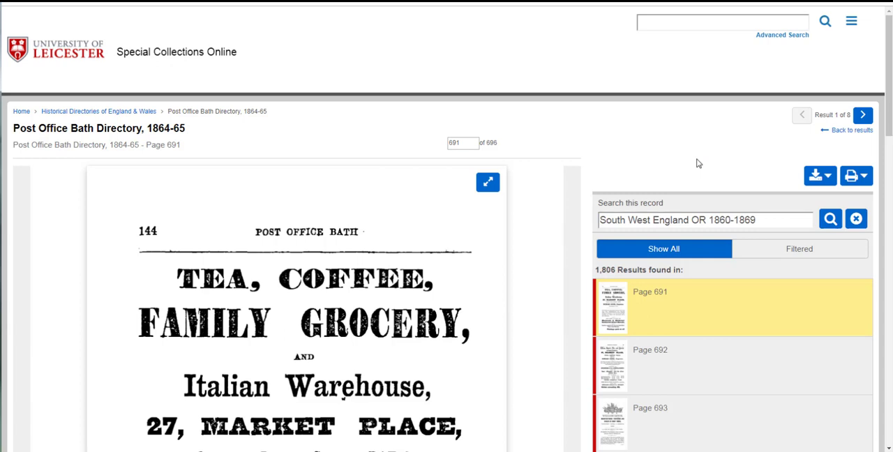
mouse_move(782, 35)
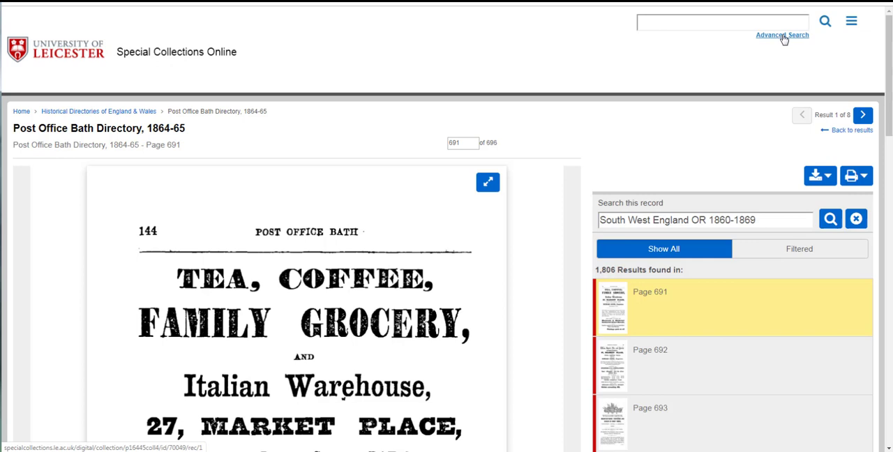
- Open Advanced Search with only Historical Directories of England & Wales selected
click(782, 35)
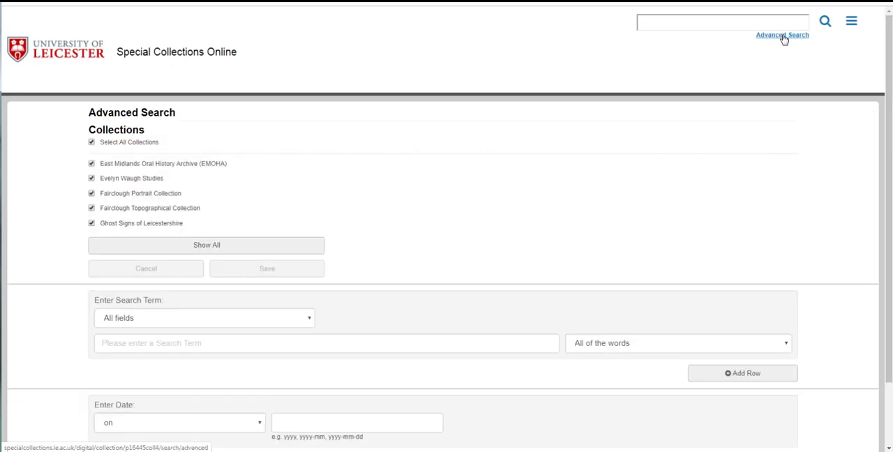
mouse_move(532, 125)
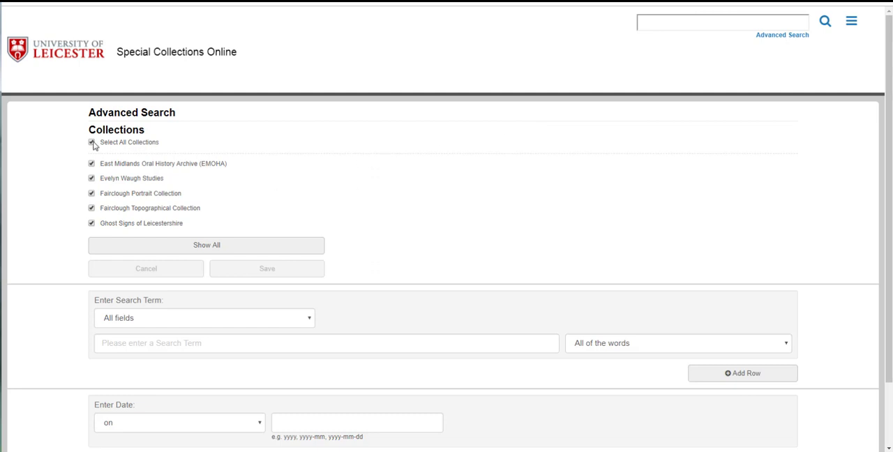
click(91, 143)
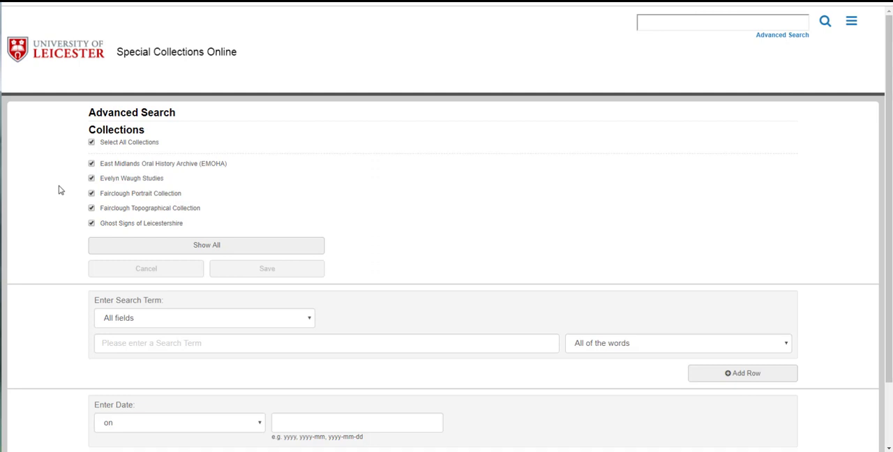
mouse_move(302, 136)
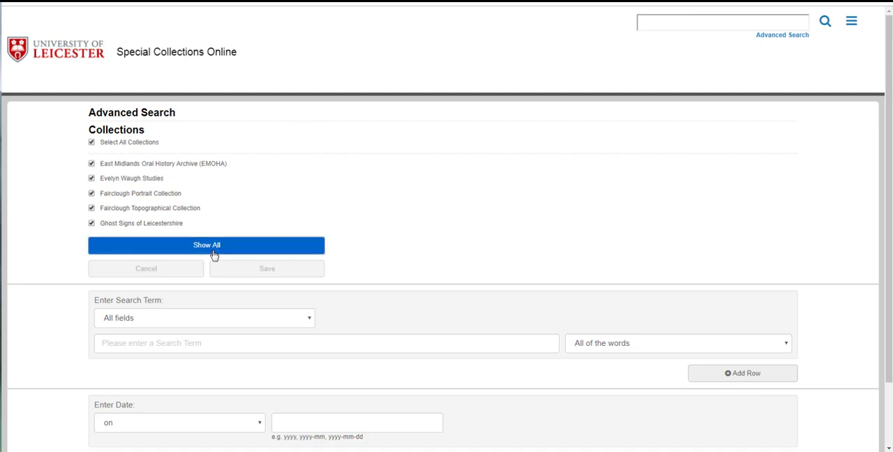
click(207, 245)
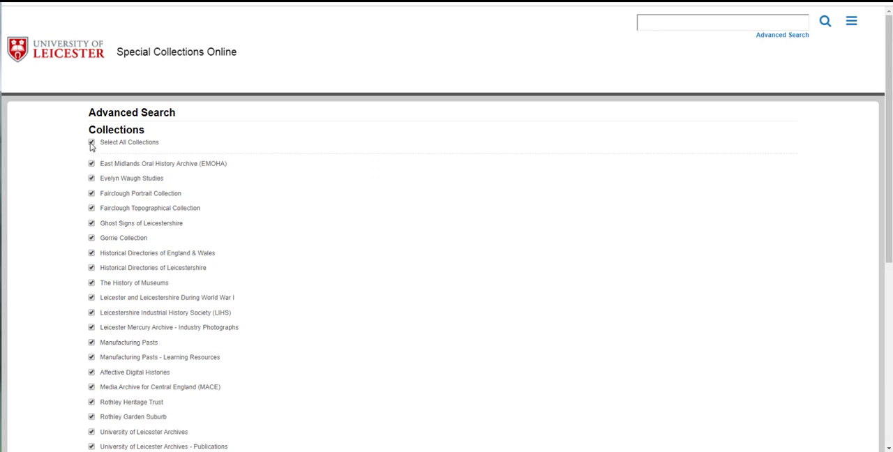
click(91, 142)
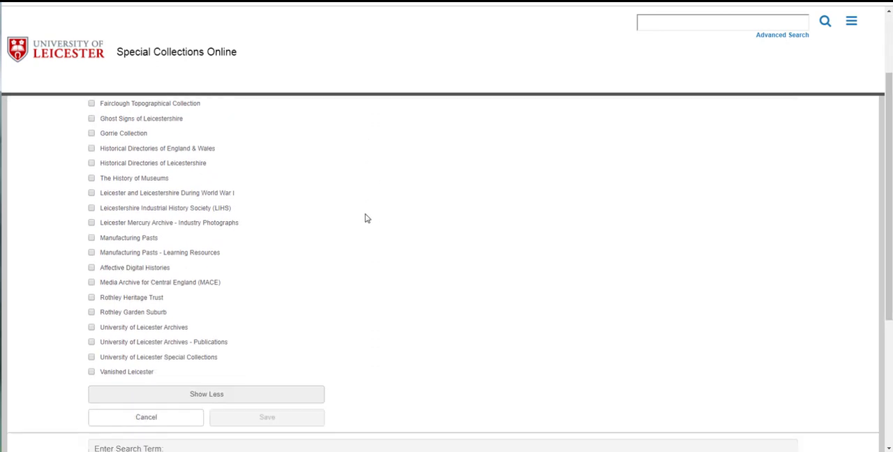
click(91, 148)
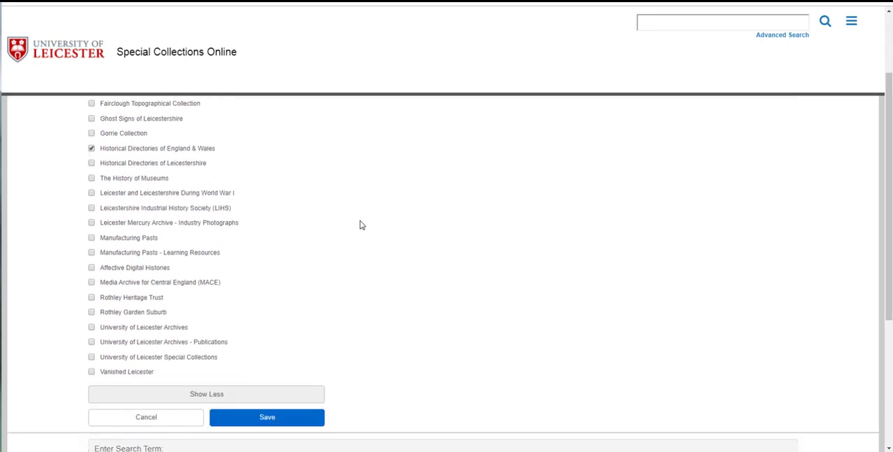
click(267, 416)
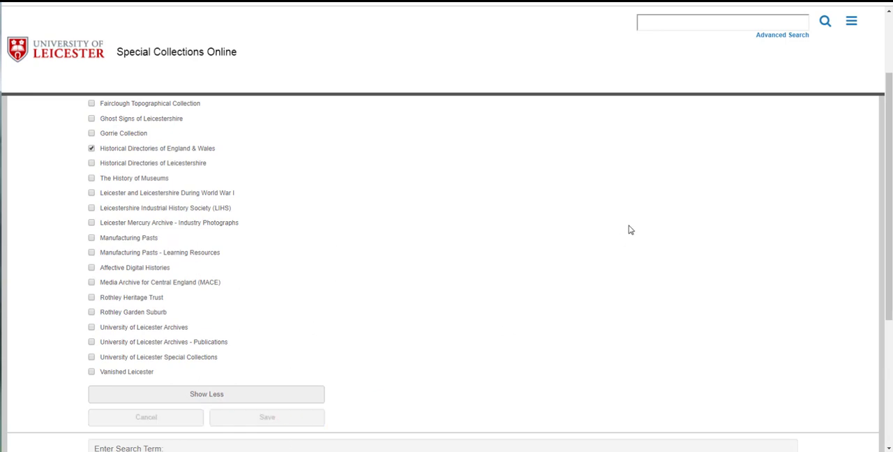
scroll(down, 3)
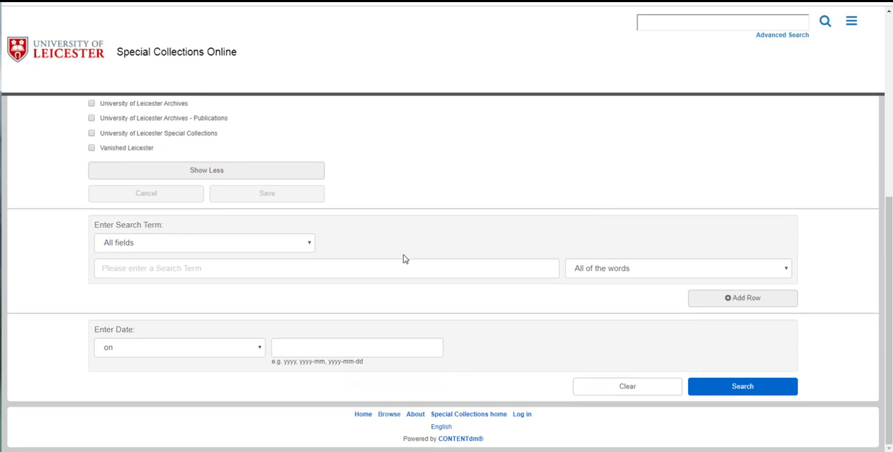
click(326, 268)
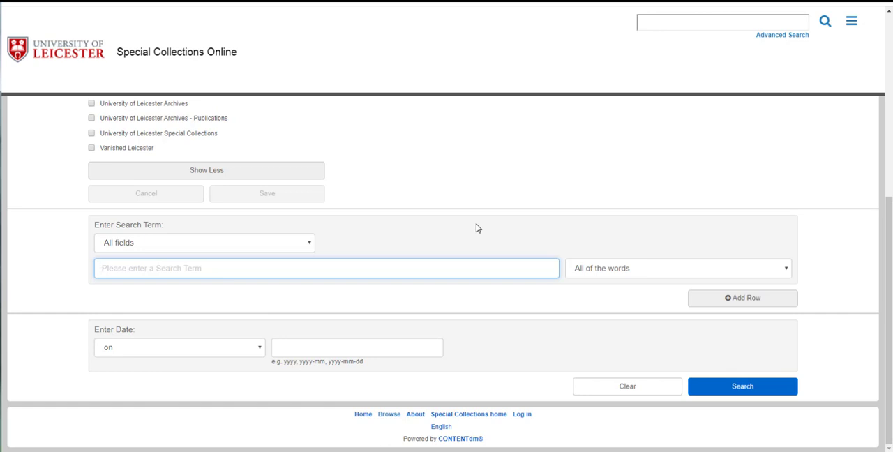
mouse_move(309, 246)
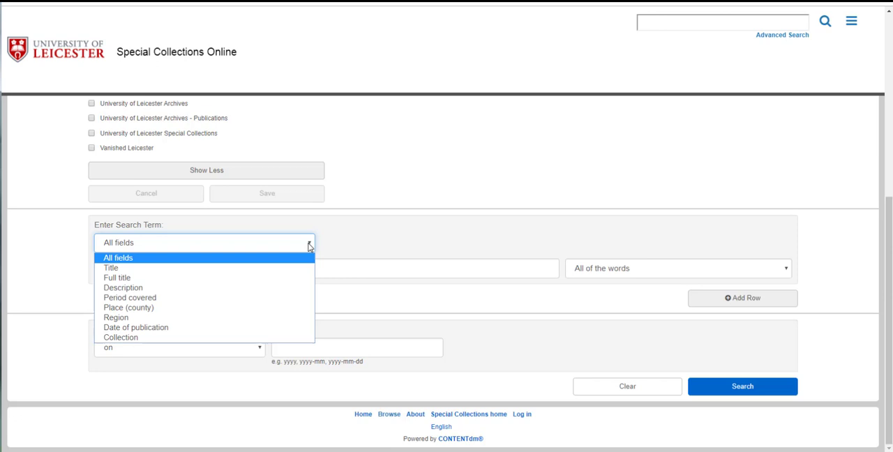
mouse_move(370, 237)
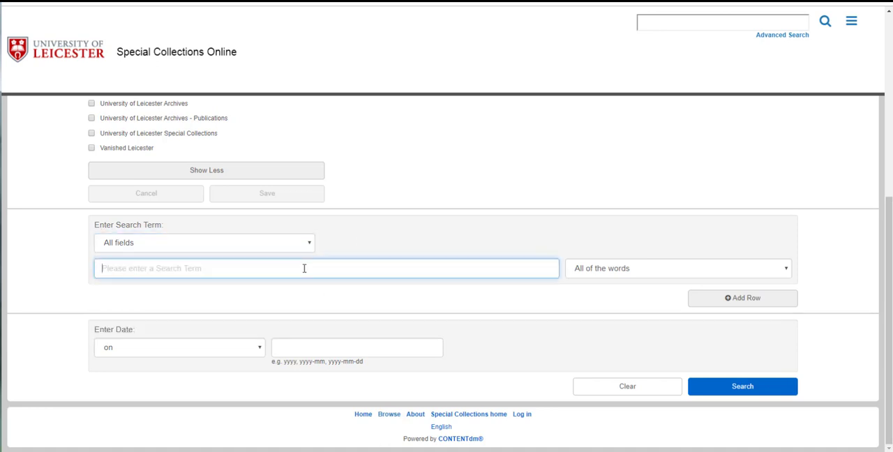
text(J)
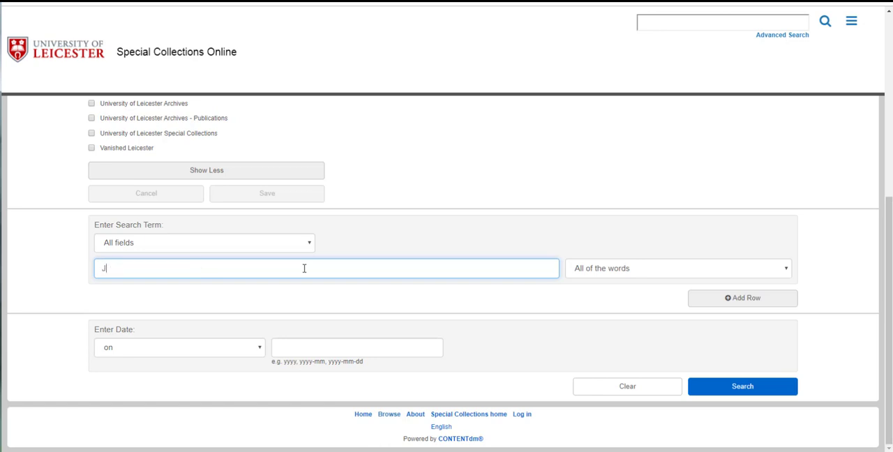
text(ohn W)
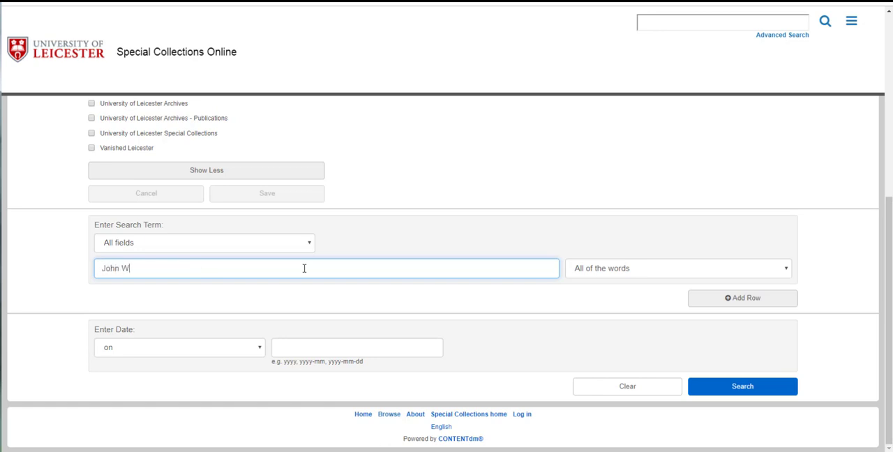
text(. S)
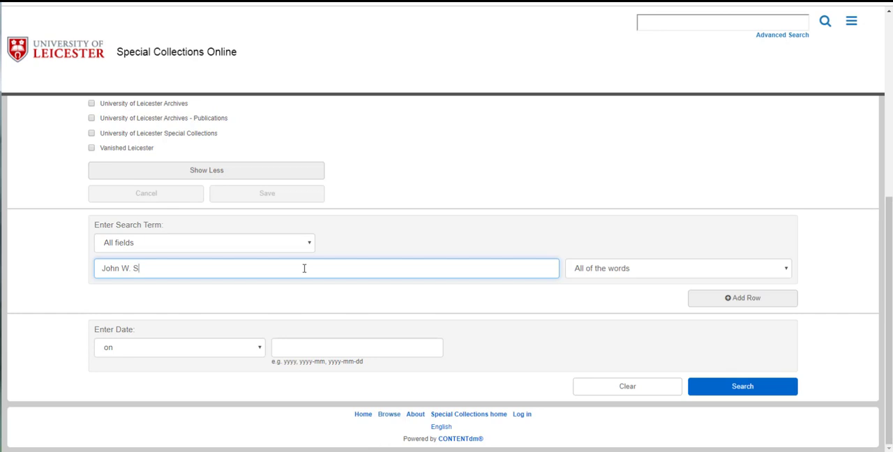
text(ha)
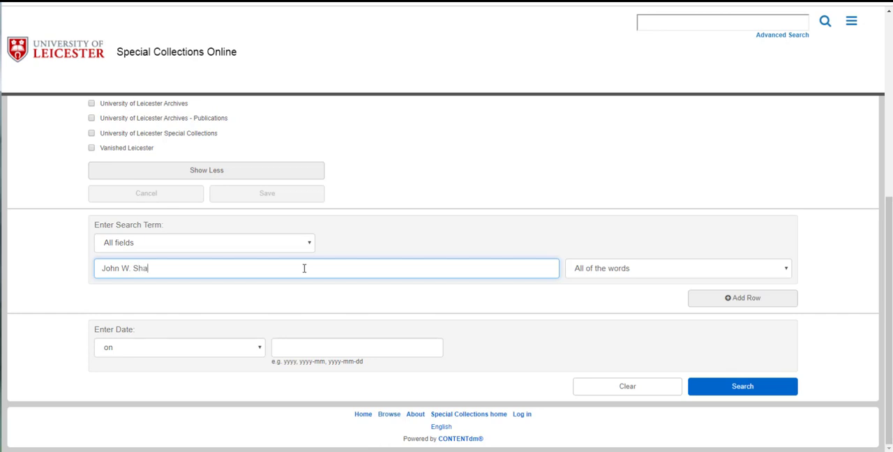
text(rpus)
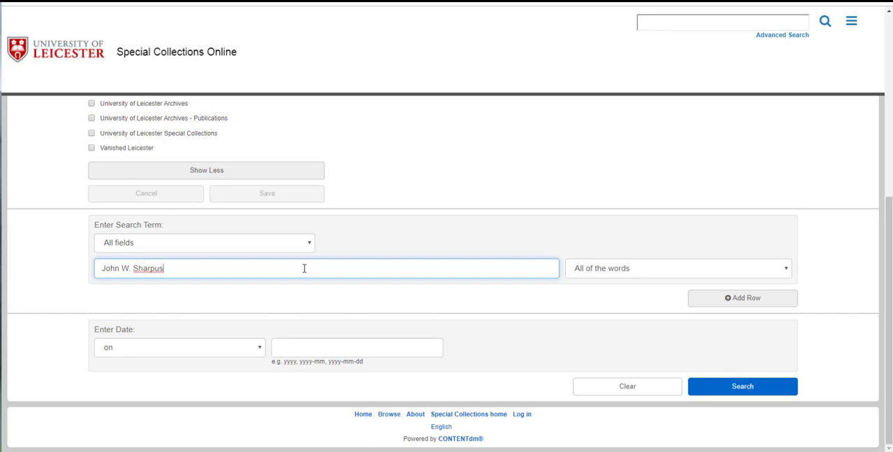
mouse_move(675, 267)
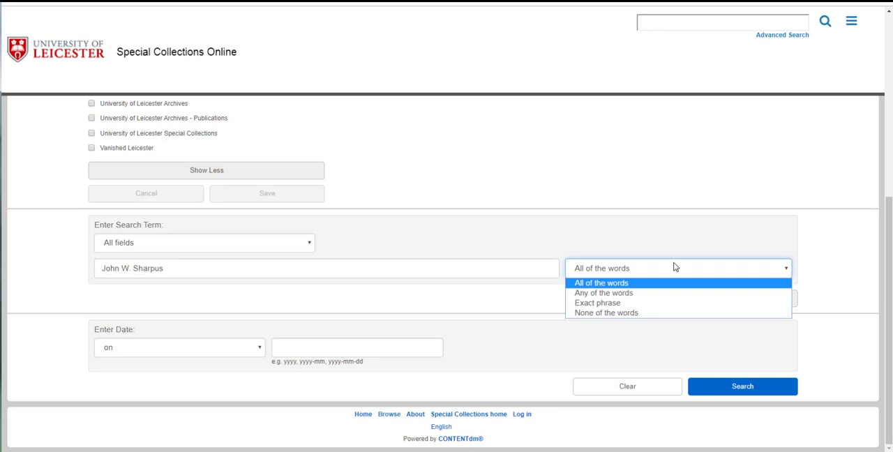
mouse_move(646, 303)
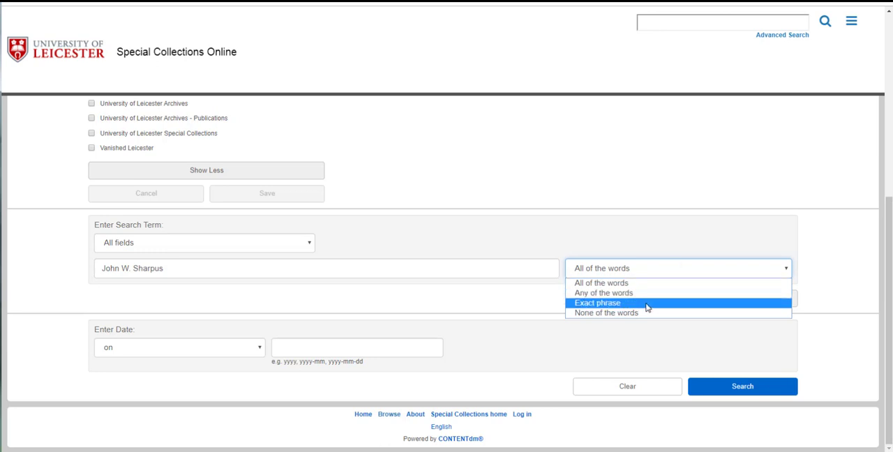
click(597, 302)
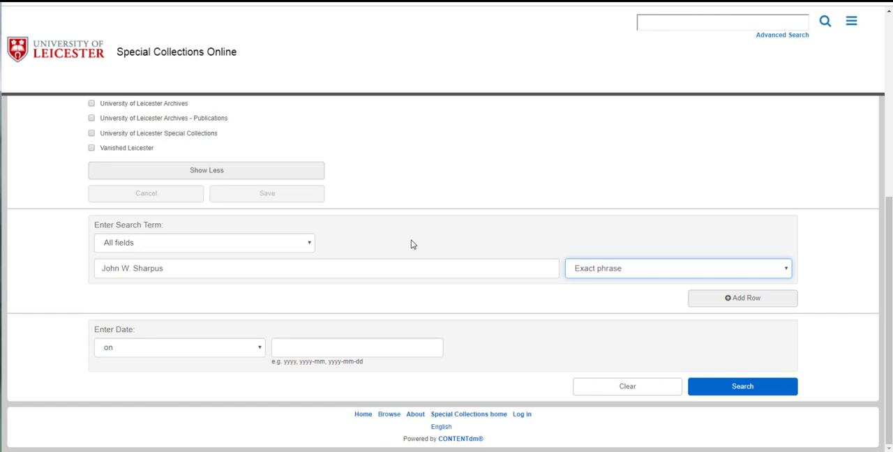
mouse_move(607, 334)
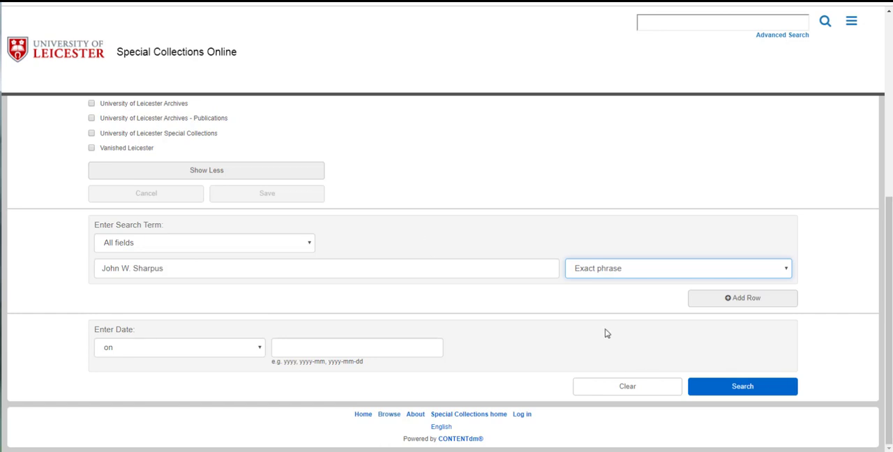
mouse_move(742, 298)
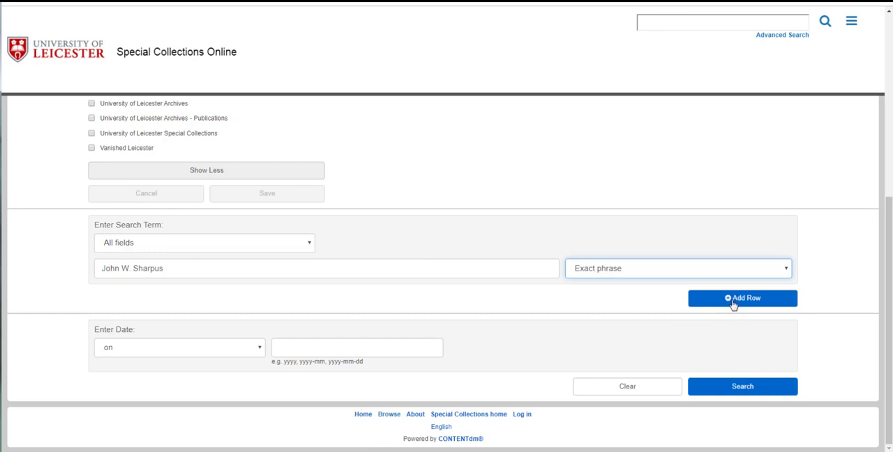
click(742, 298)
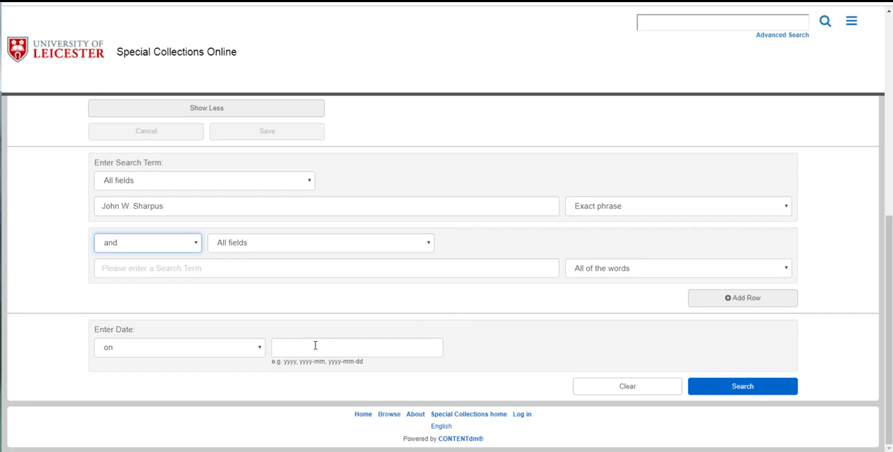
mouse_move(527, 330)
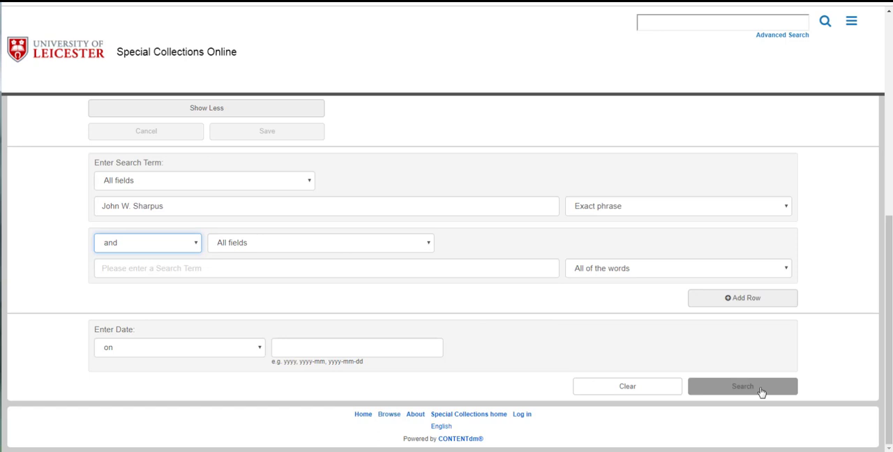
click(742, 386)
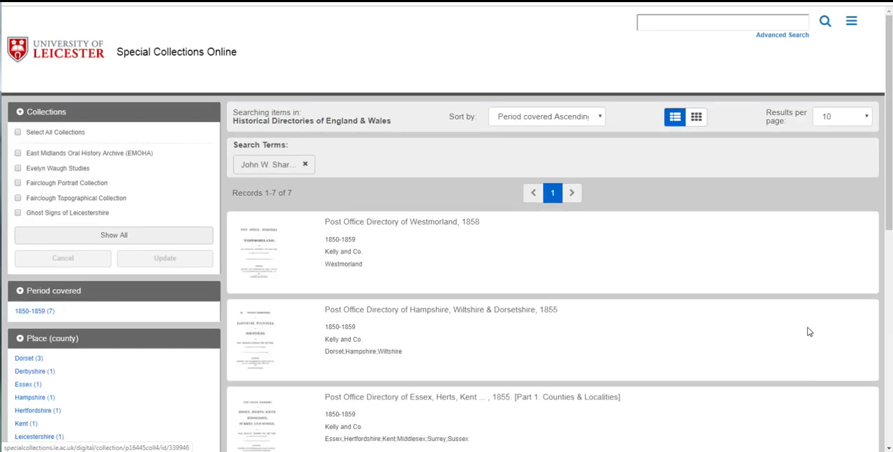
mouse_move(603, 264)
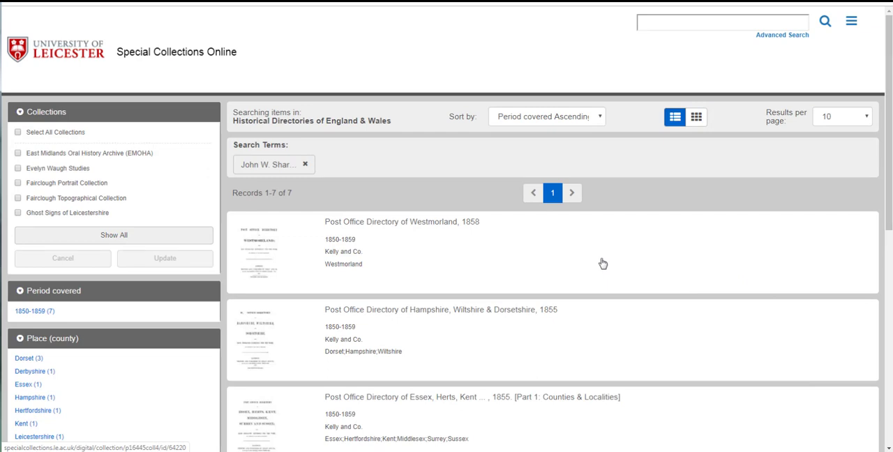
- Scroll through the seven 1850s Kelly Post Office Directory matches and back up
scroll(down, 3)
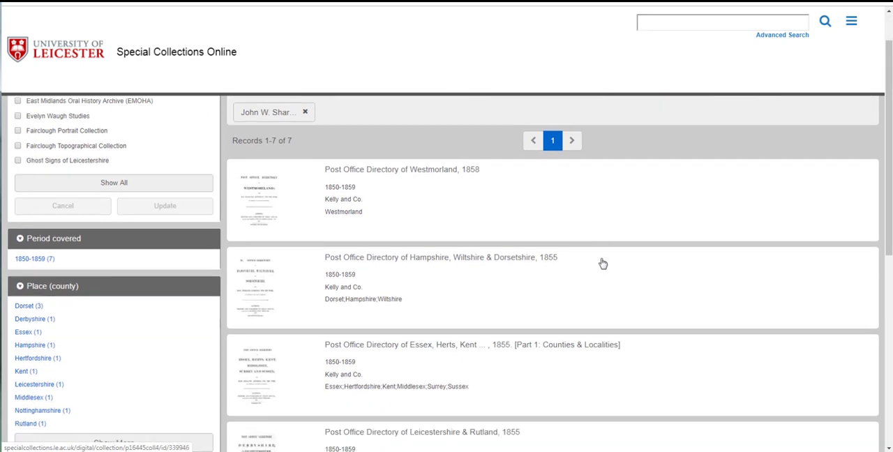
scroll(down, 3)
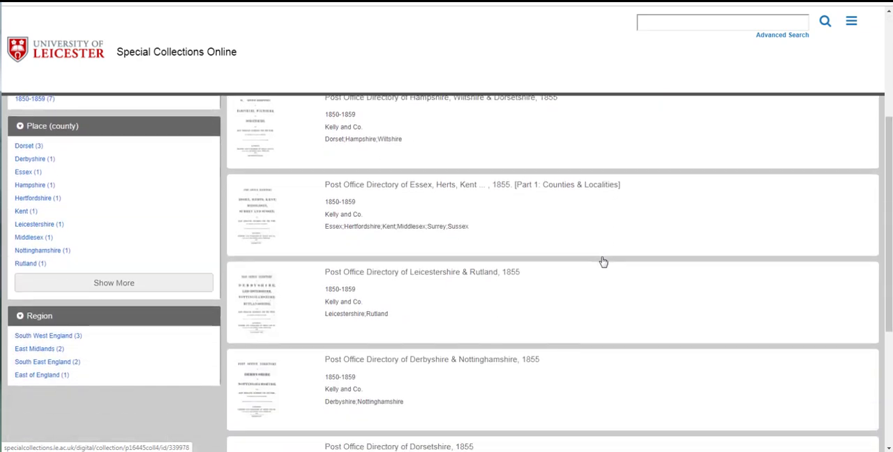
scroll(down, 3)
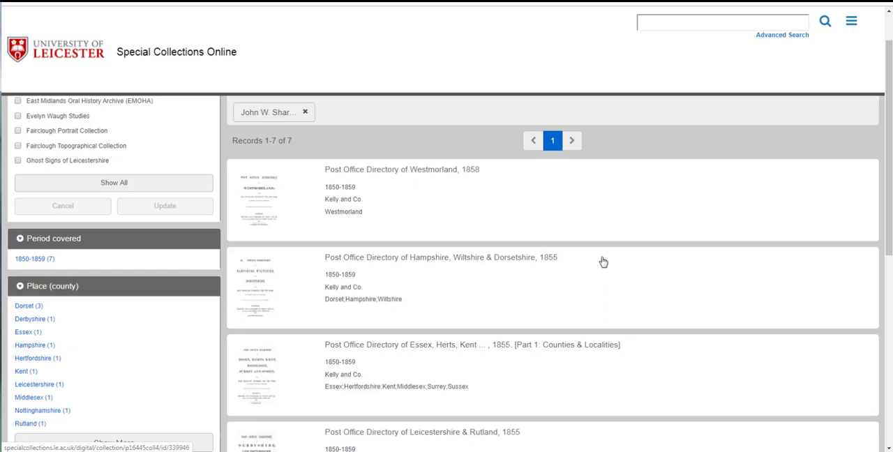
mouse_move(422, 196)
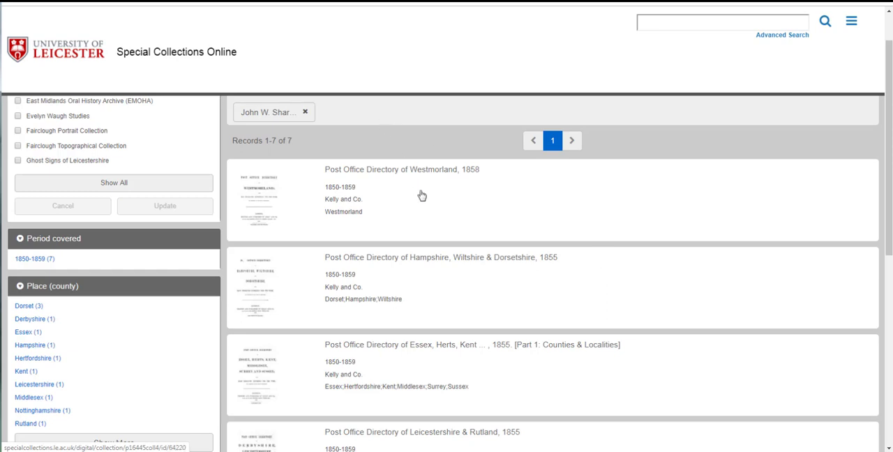
scroll(down, 3)
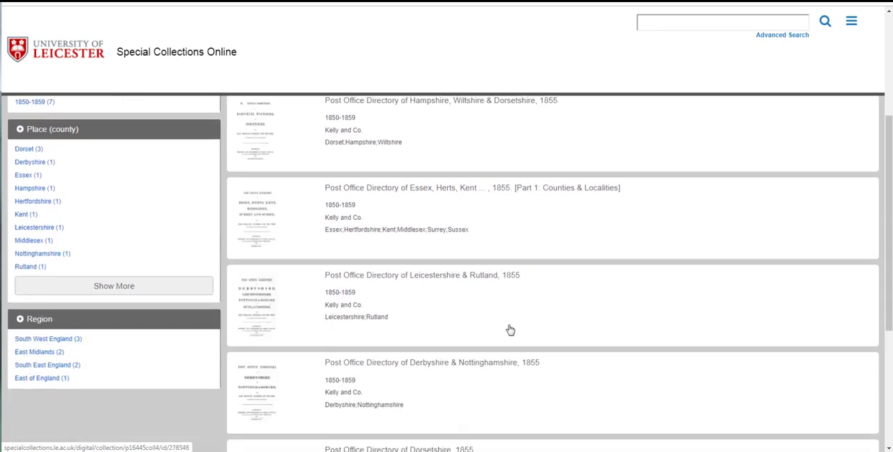
mouse_move(668, 283)
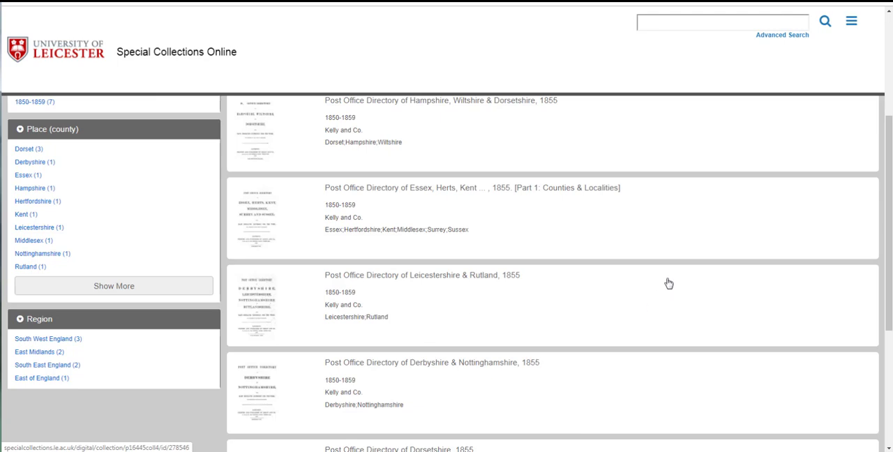
scroll(down, 3)
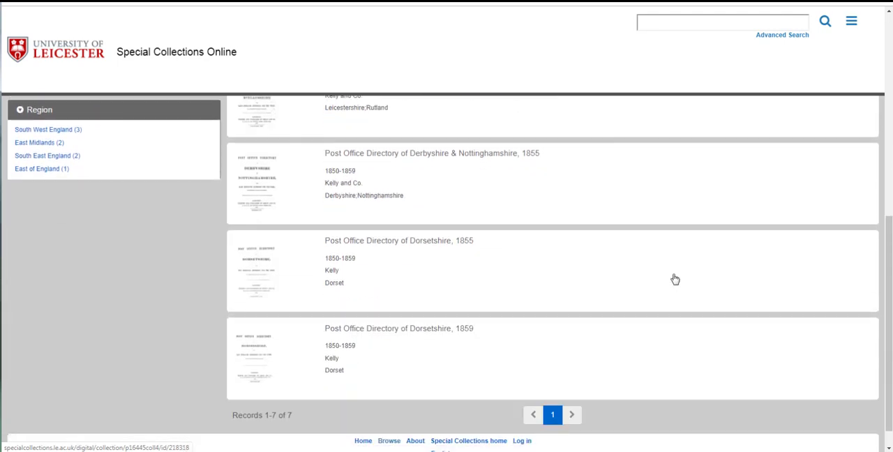
scroll(up, 3)
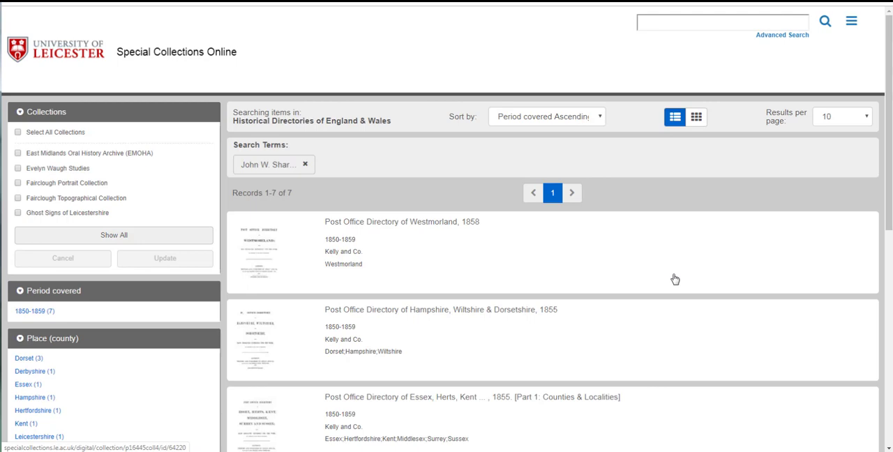
mouse_move(444, 228)
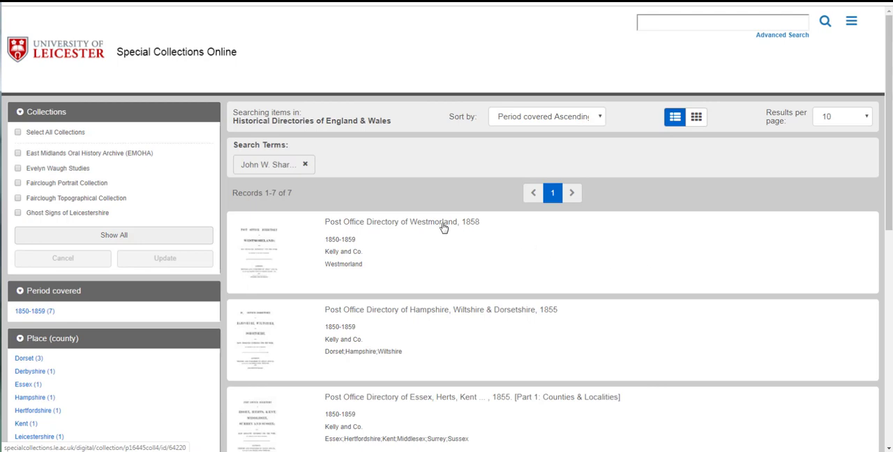
- Open the Westmorland 1858 directory and filter its in-record search to page 3
click(403, 222)
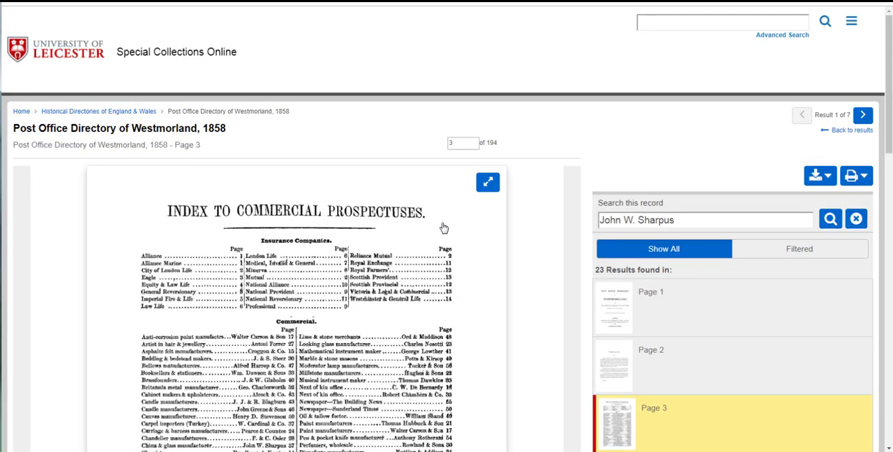
mouse_move(659, 200)
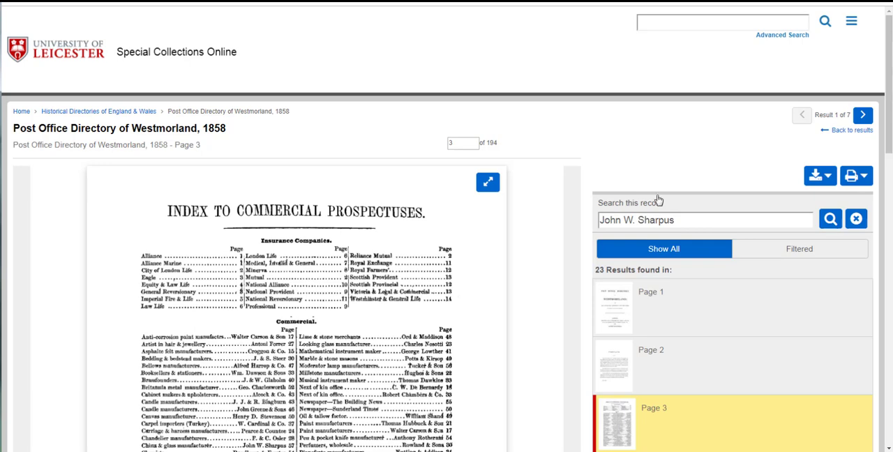
scroll(down, 3)
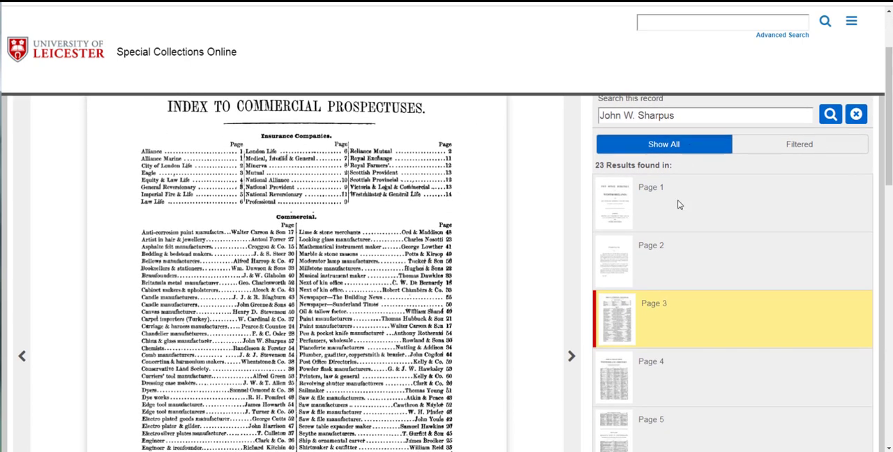
mouse_move(732, 333)
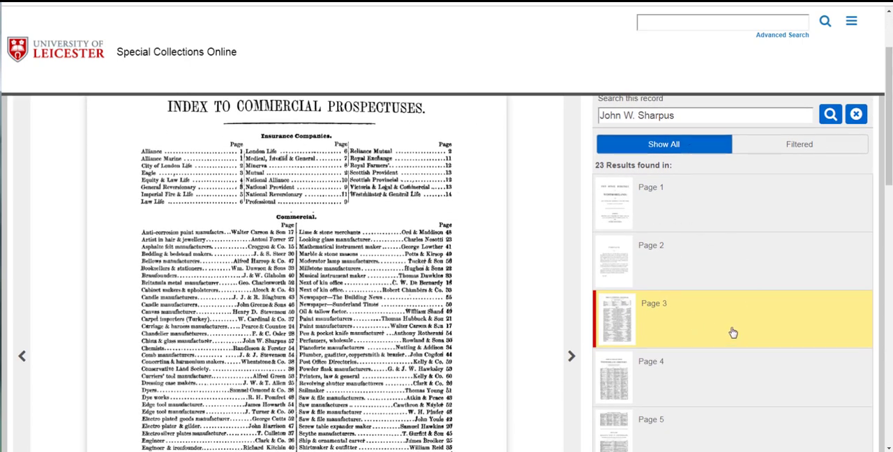
mouse_move(709, 293)
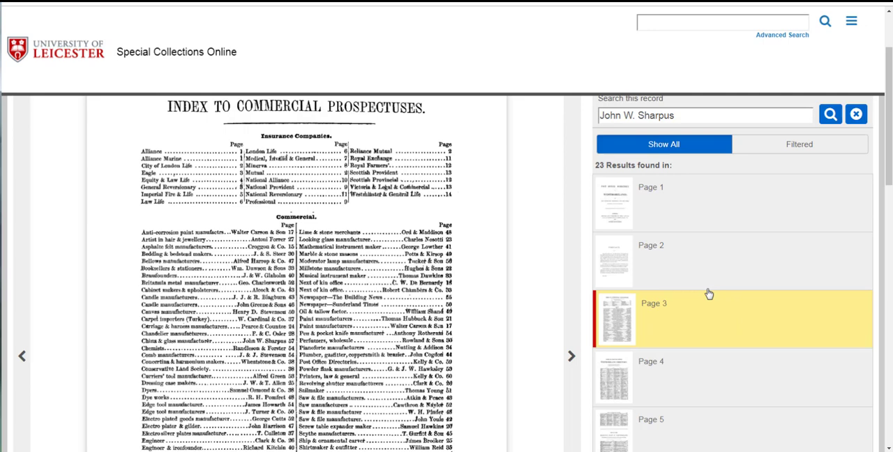
mouse_move(732, 324)
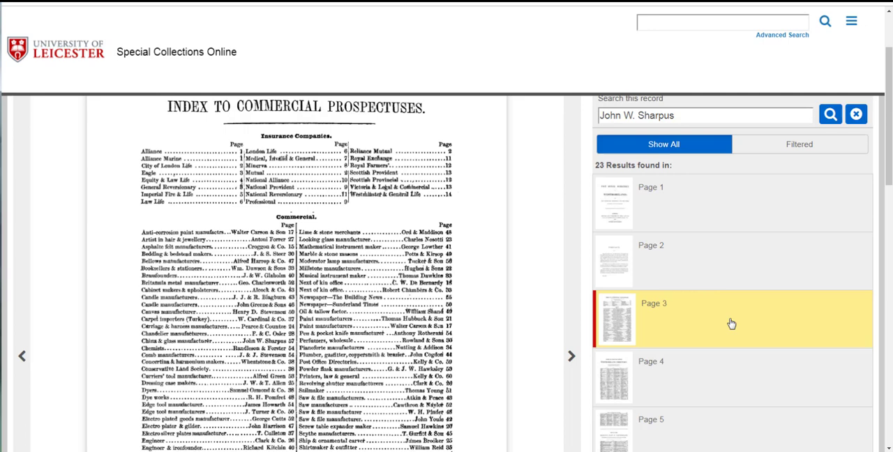
mouse_move(720, 322)
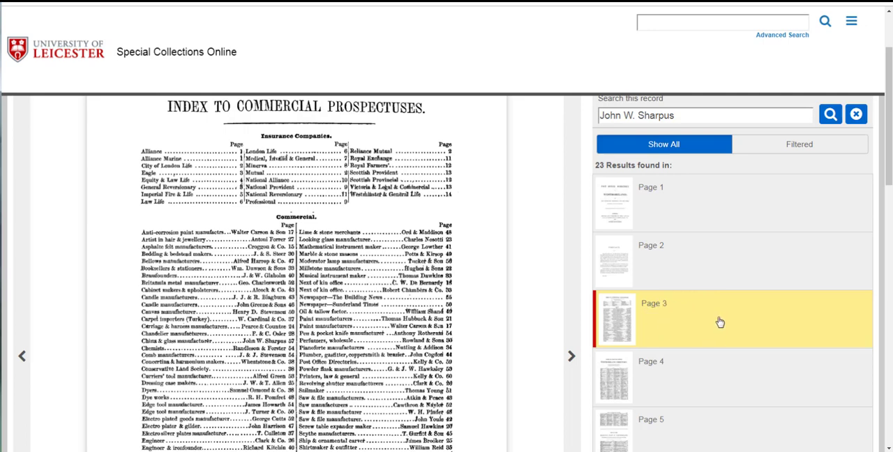
mouse_move(695, 318)
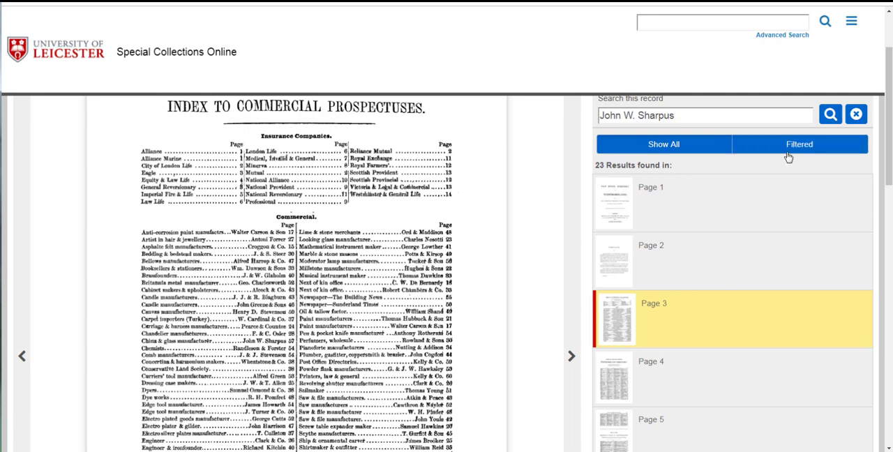
click(799, 144)
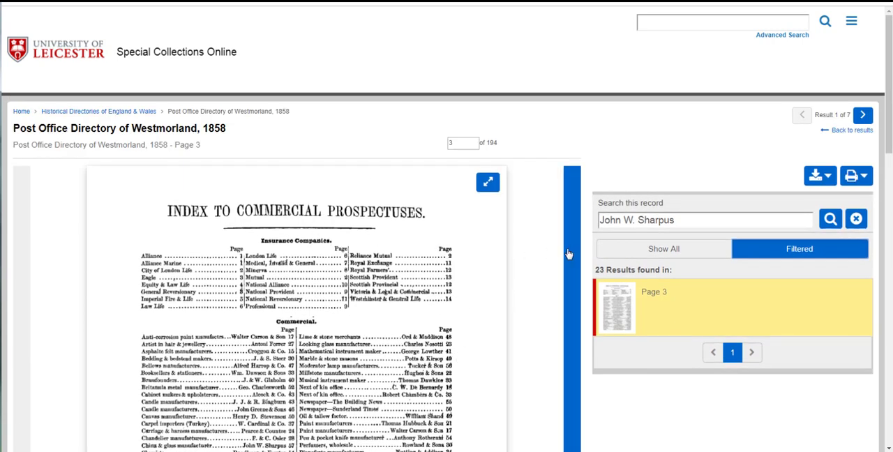
scroll(down, 3)
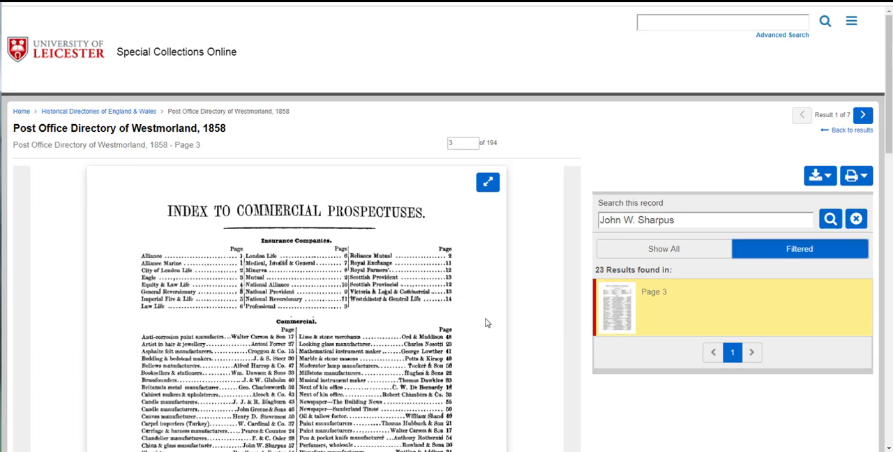
scroll(down, 3)
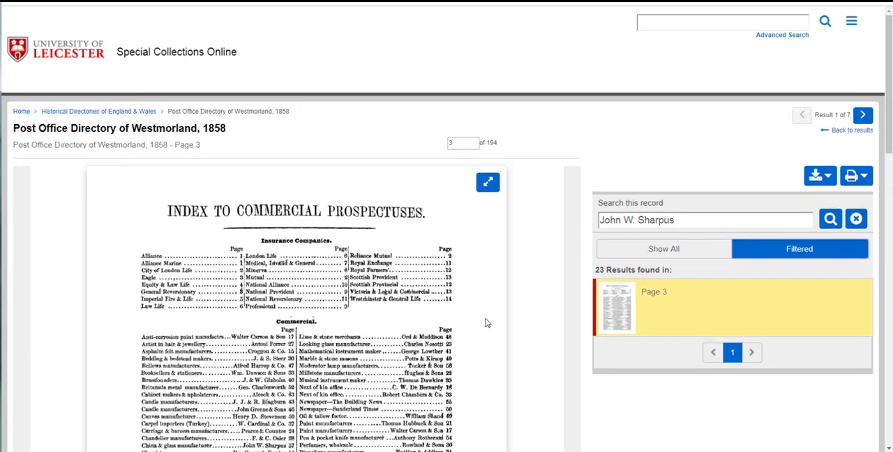
mouse_move(489, 182)
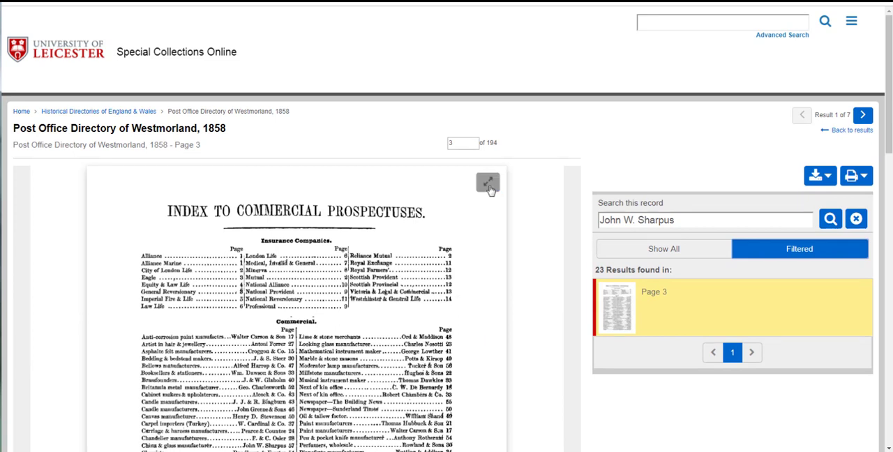
mouse_move(488, 182)
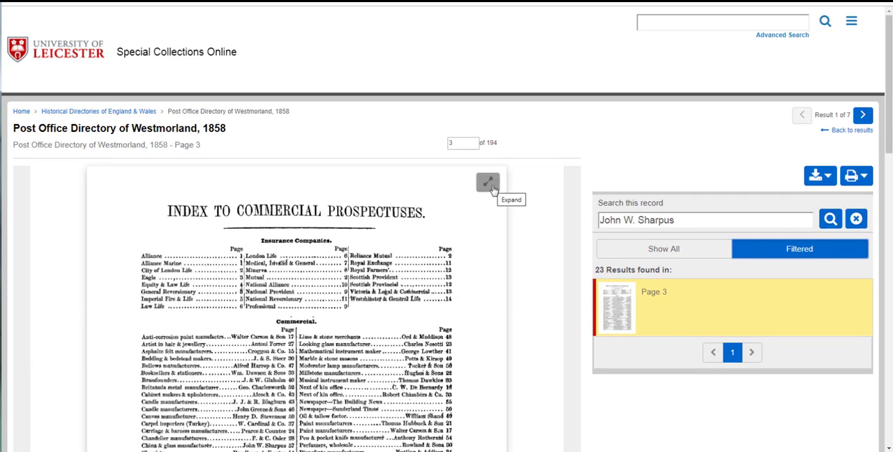
click(488, 182)
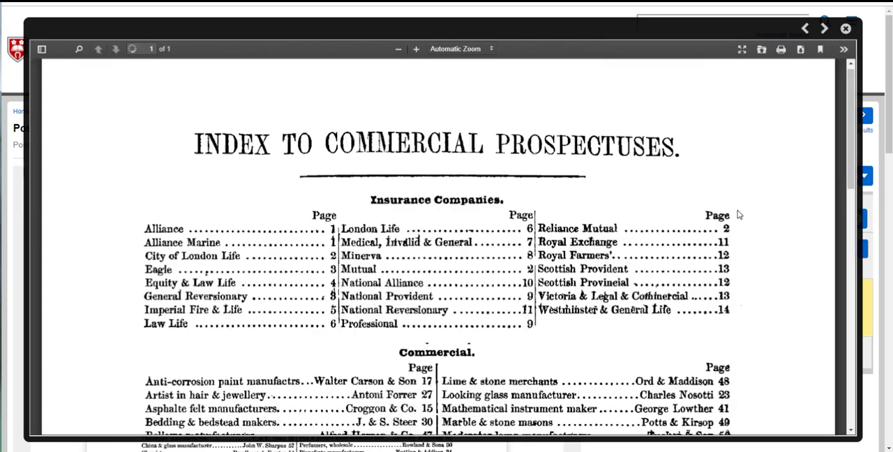
scroll(down, 3)
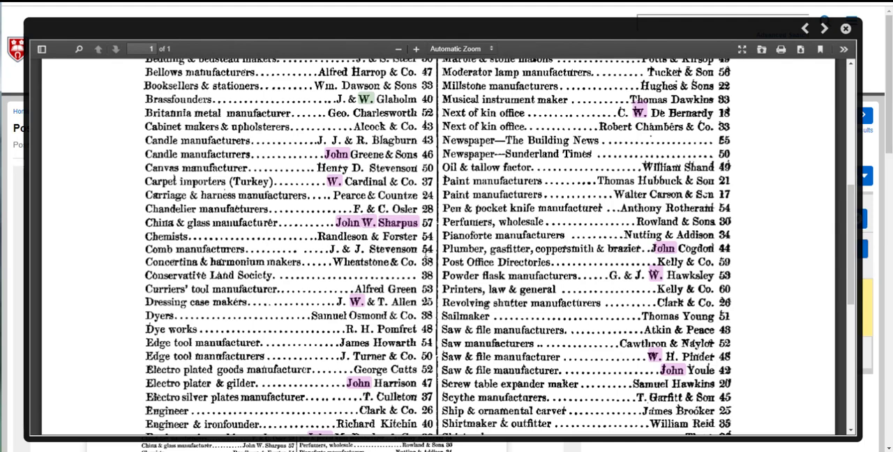
mouse_move(379, 231)
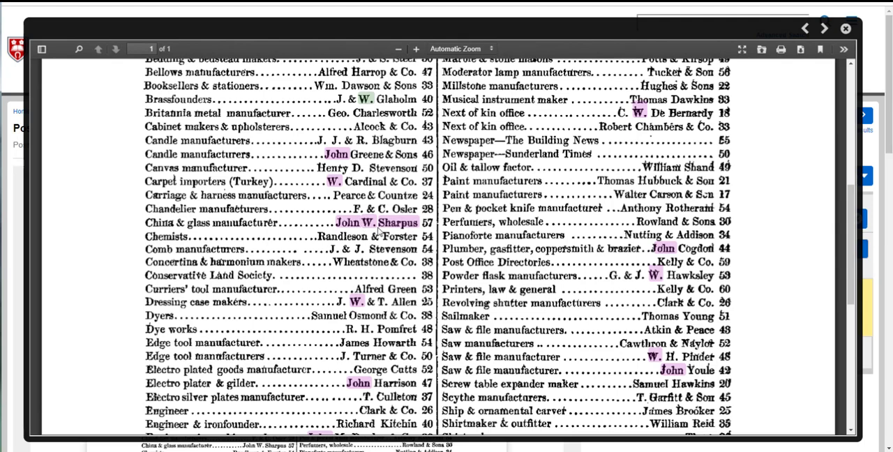
mouse_move(144, 231)
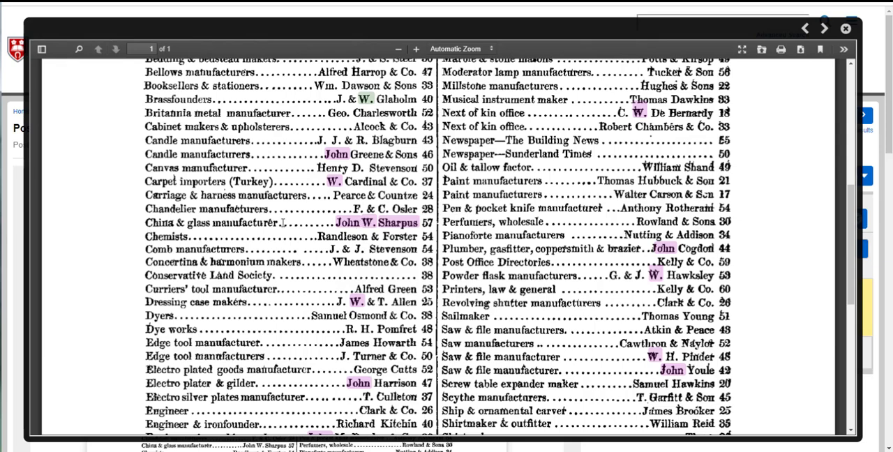
scroll(up, 3)
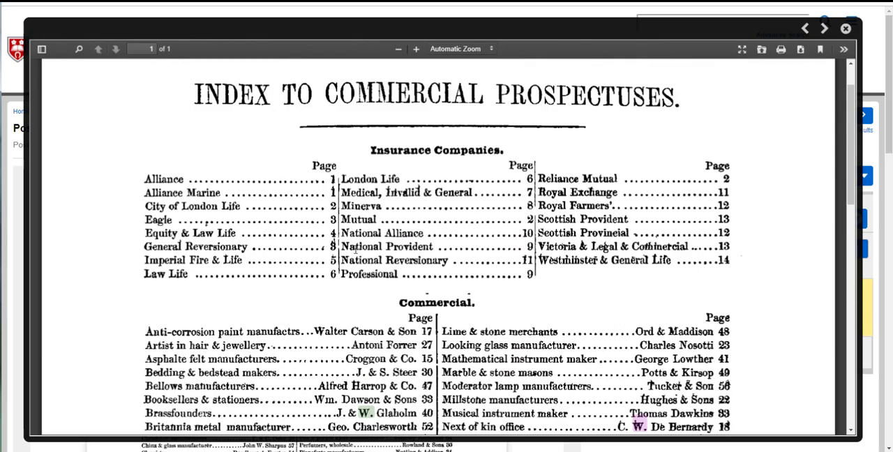
scroll(up, 3)
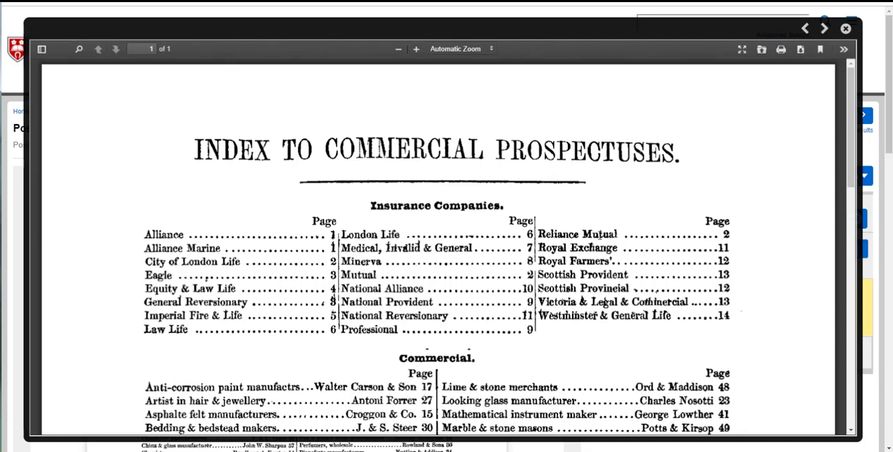
mouse_move(545, 183)
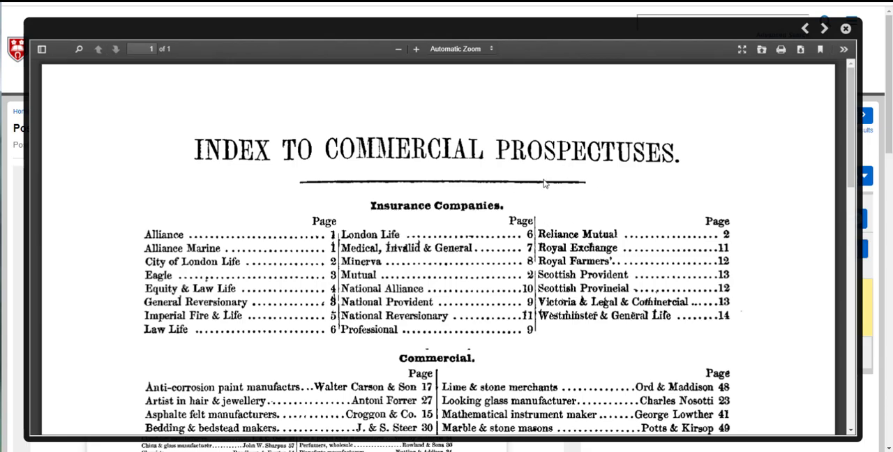
scroll(down, 3)
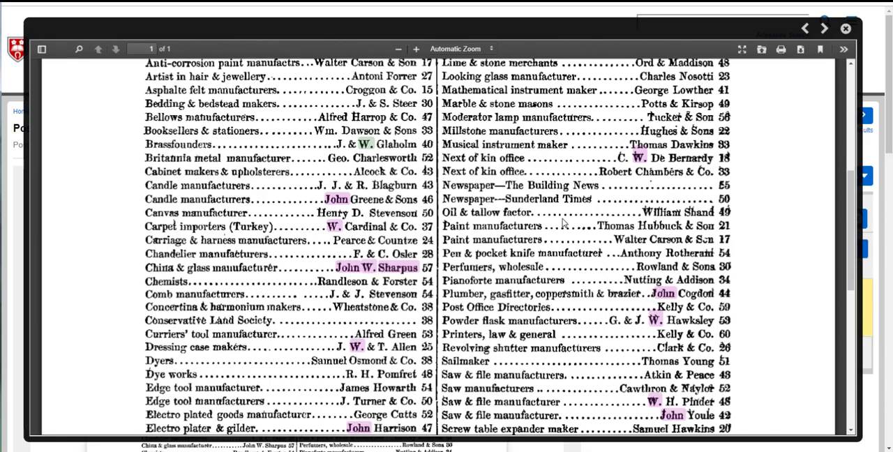
scroll(down, 3)
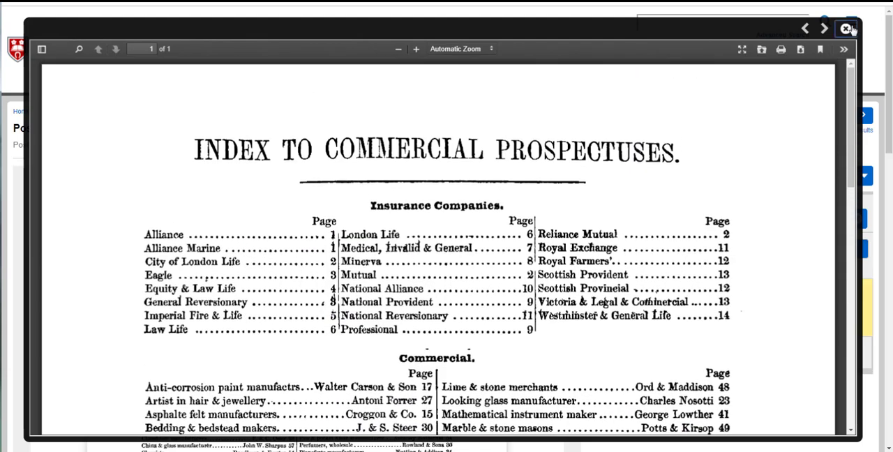
- Close the expanded page viewer, returning to the Westmorland 1858 record
click(847, 29)
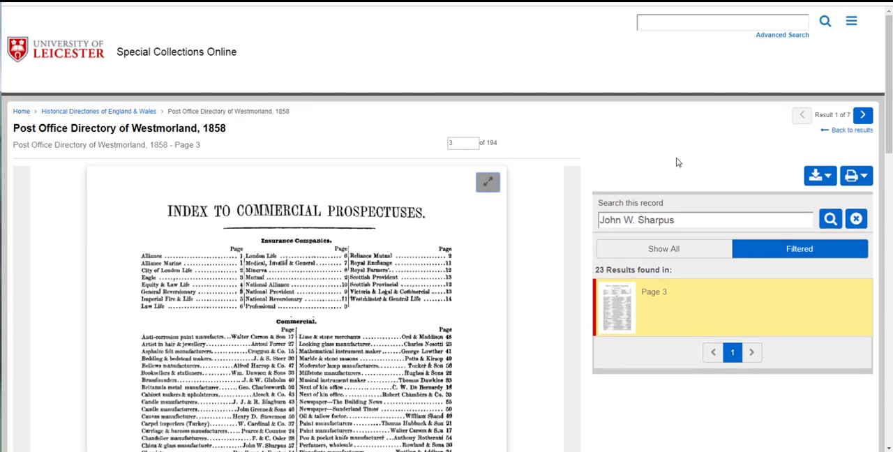
click(820, 175)
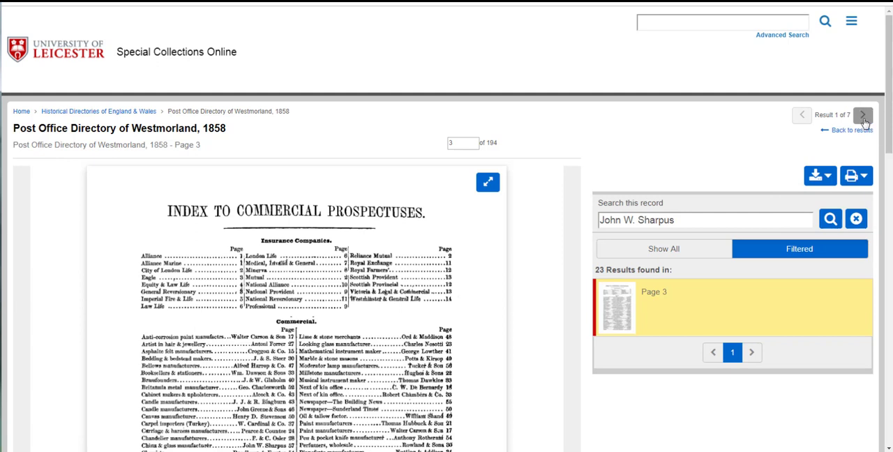
mouse_move(864, 115)
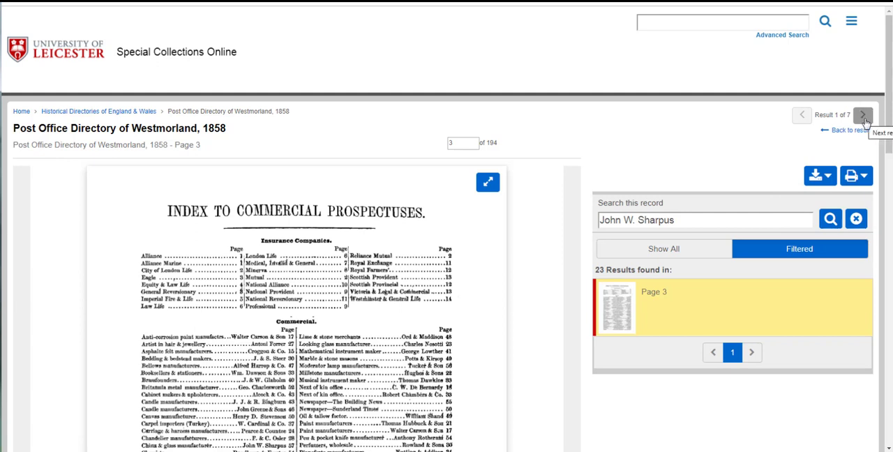
- Advance three results to the Leicestershire & Rutland 1855 directory and open page 257
click(863, 114)
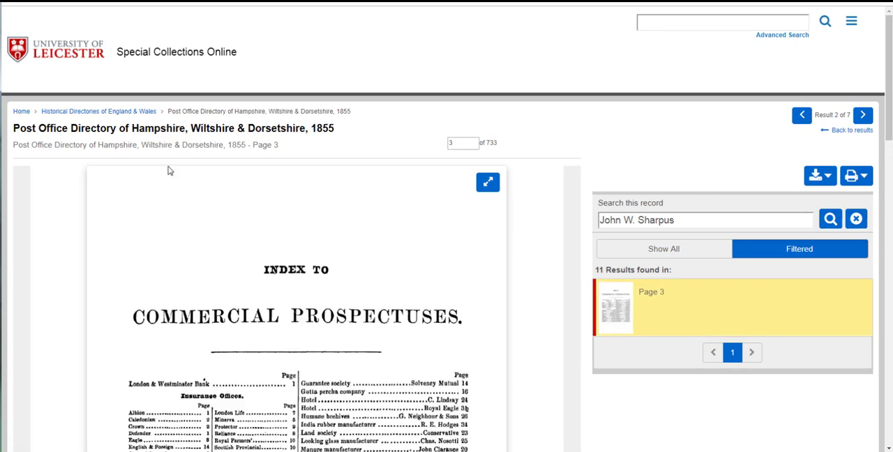
mouse_move(349, 161)
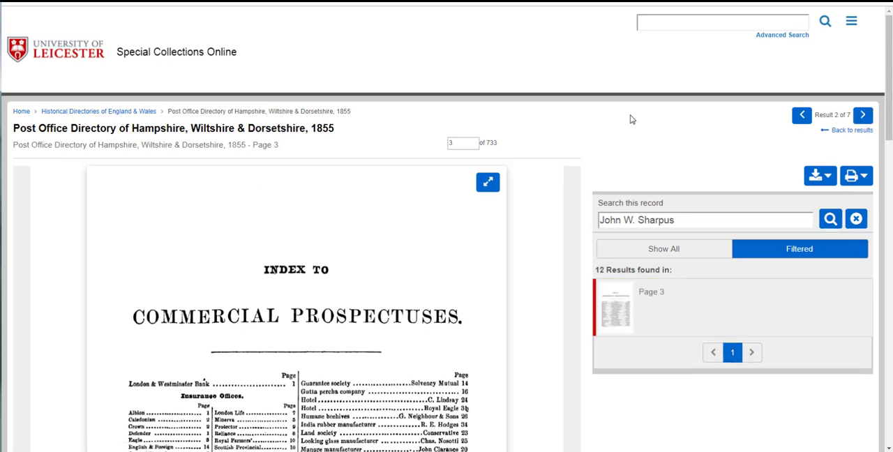
click(864, 114)
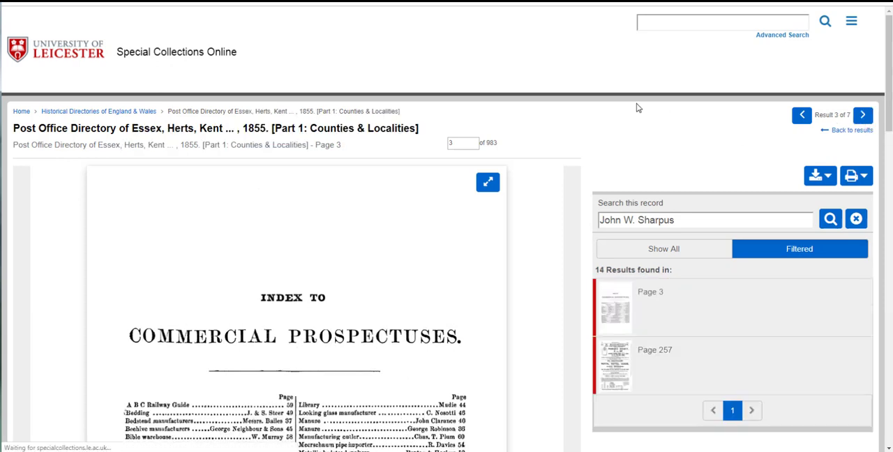
click(864, 115)
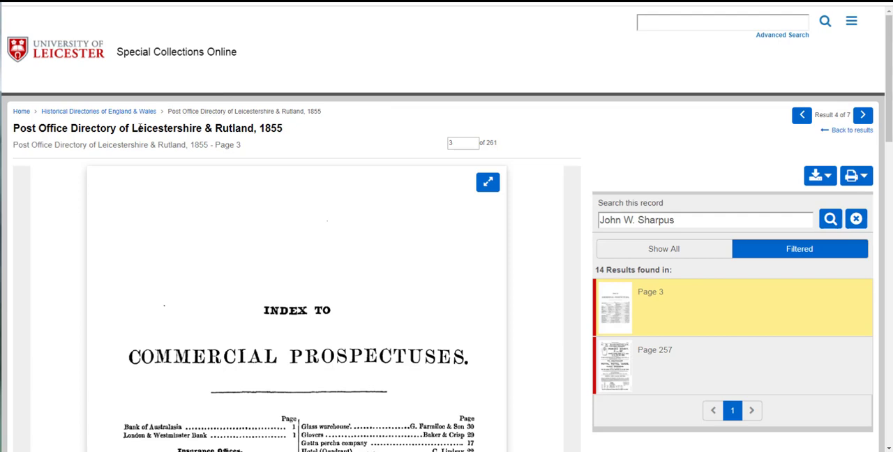
mouse_move(369, 119)
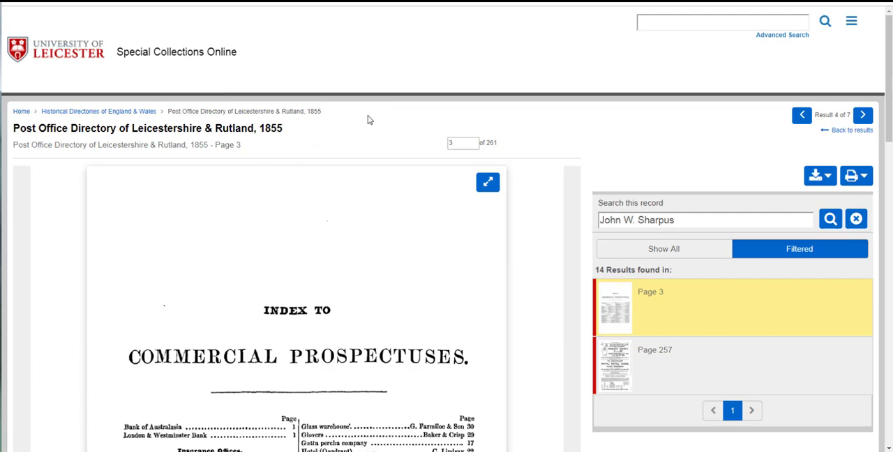
scroll(down, 3)
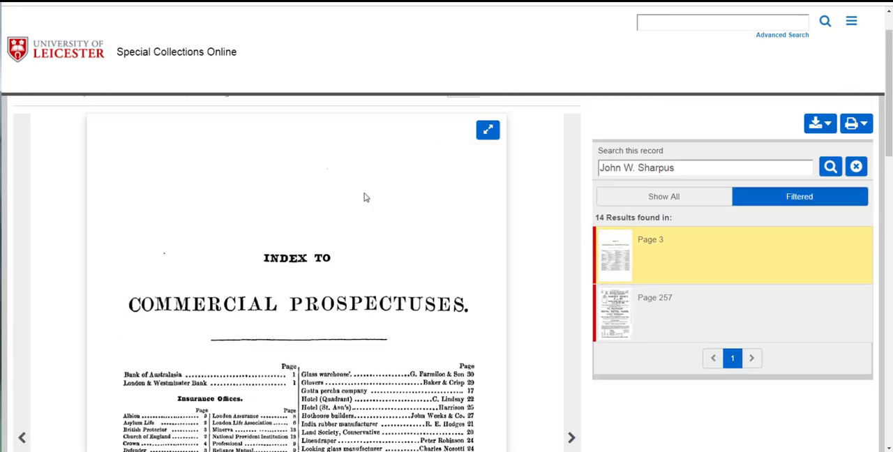
mouse_move(494, 154)
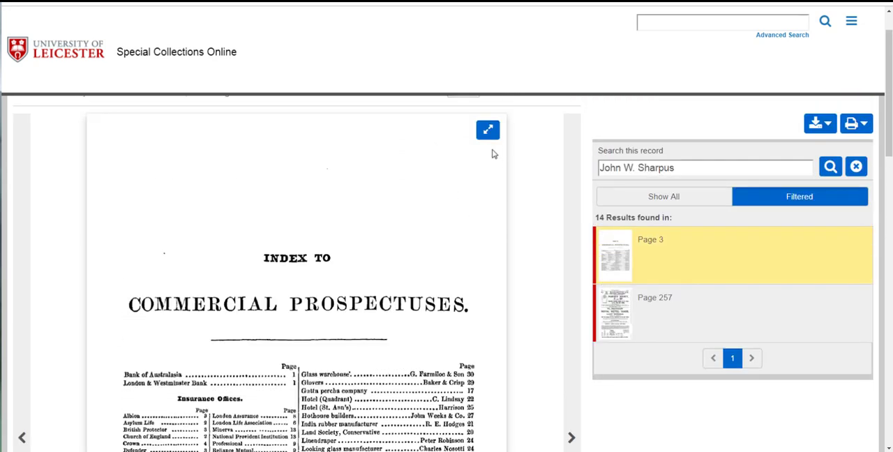
click(487, 129)
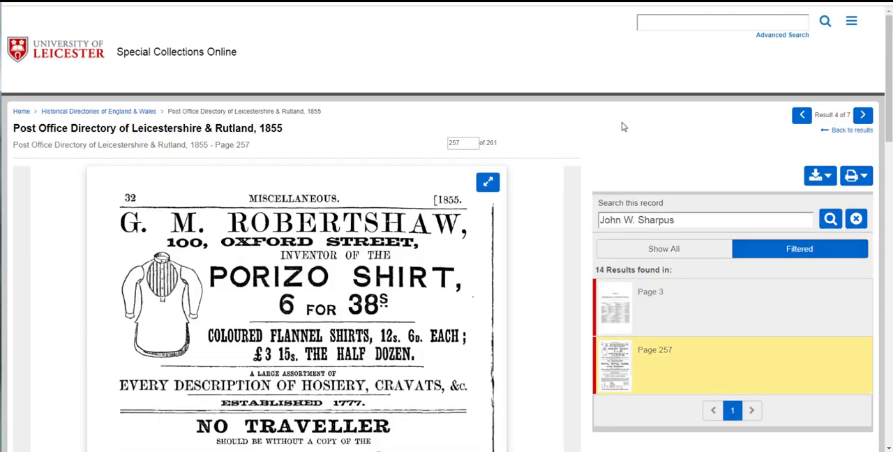
- Scroll page 257 to read John W. Sharpus's China and Glass Rooms advert
scroll(down, 3)
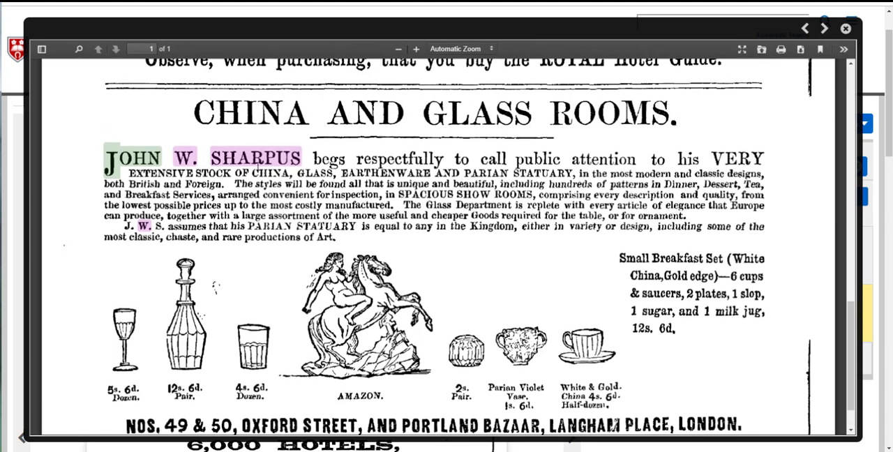
mouse_move(415, 113)
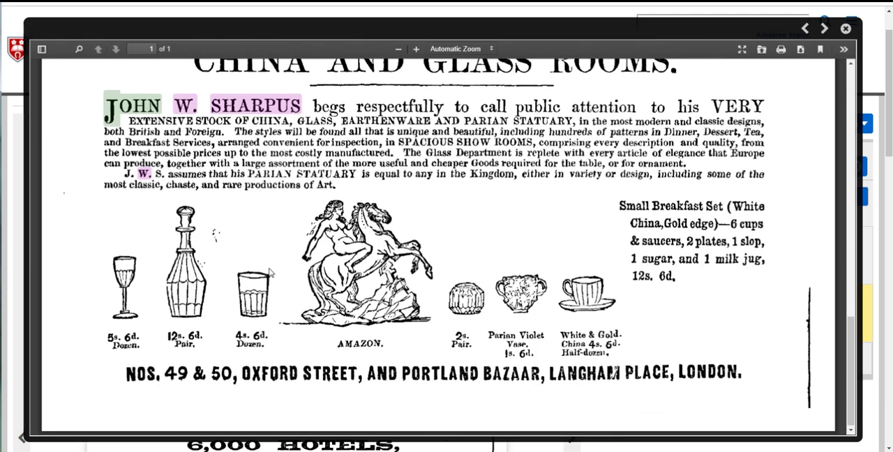
mouse_move(595, 255)
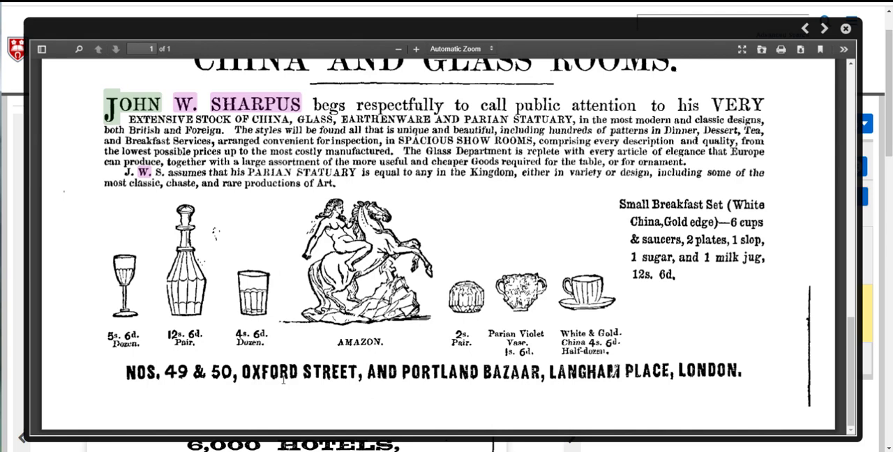
mouse_move(768, 366)
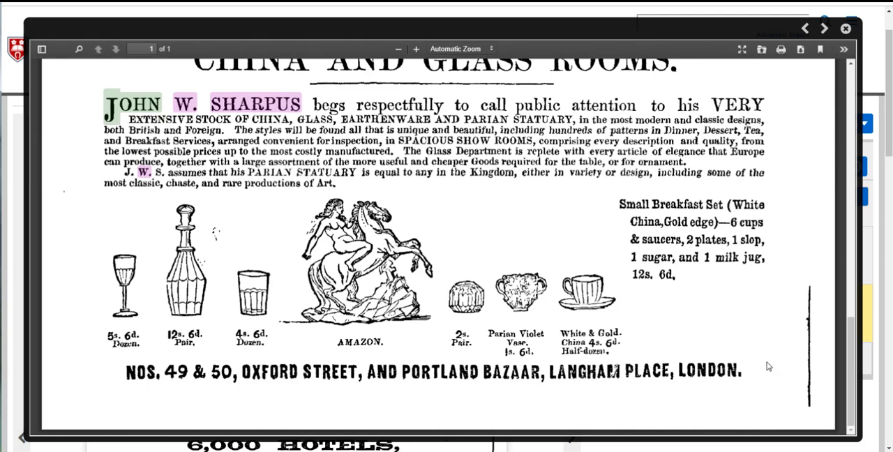
mouse_move(769, 361)
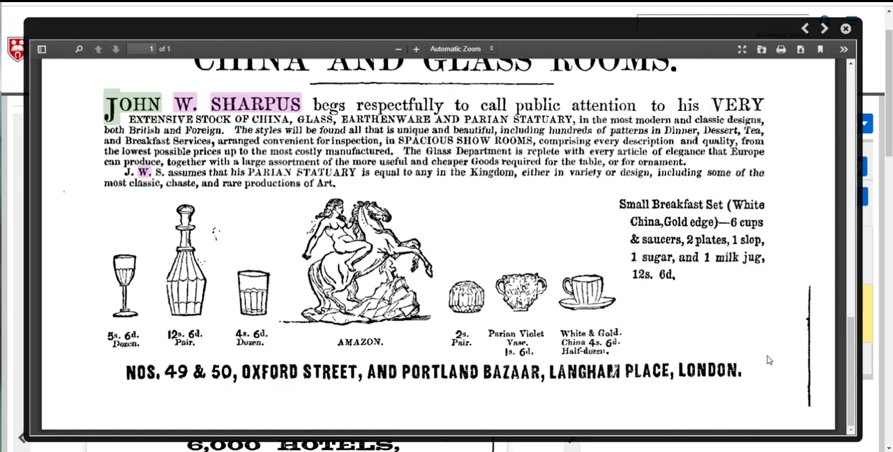
mouse_move(784, 306)
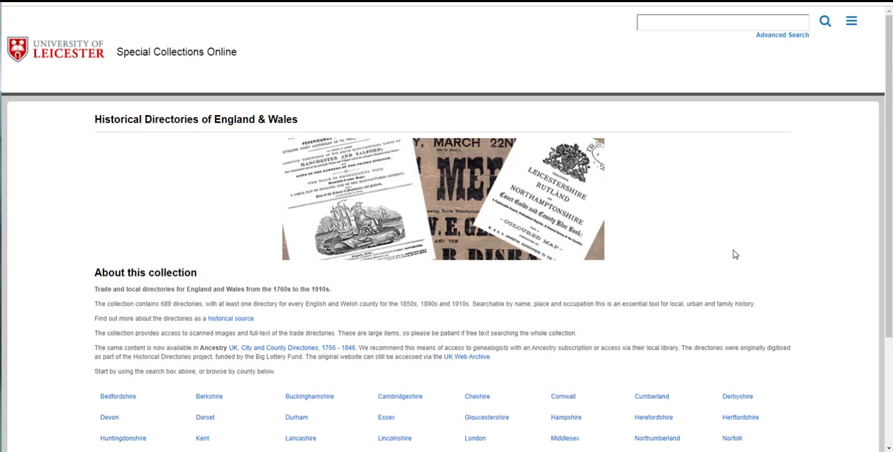
mouse_move(225, 324)
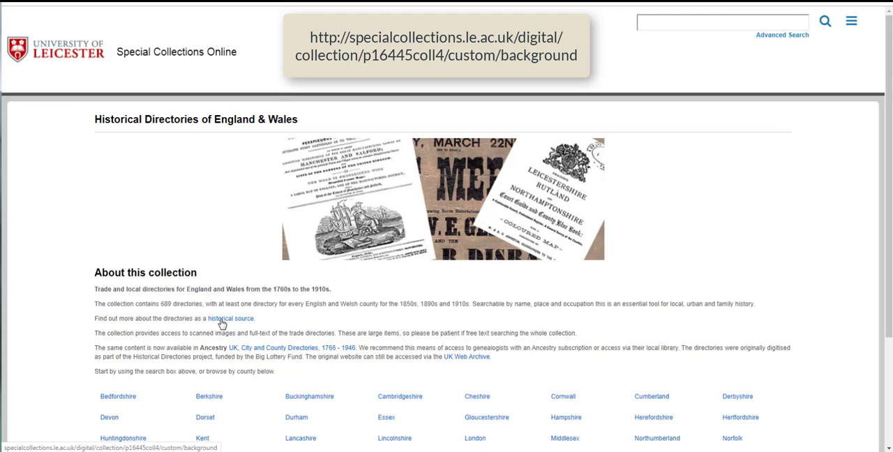
- Open the Background page on directories as historical sources and scroll through it
right_click(230, 319)
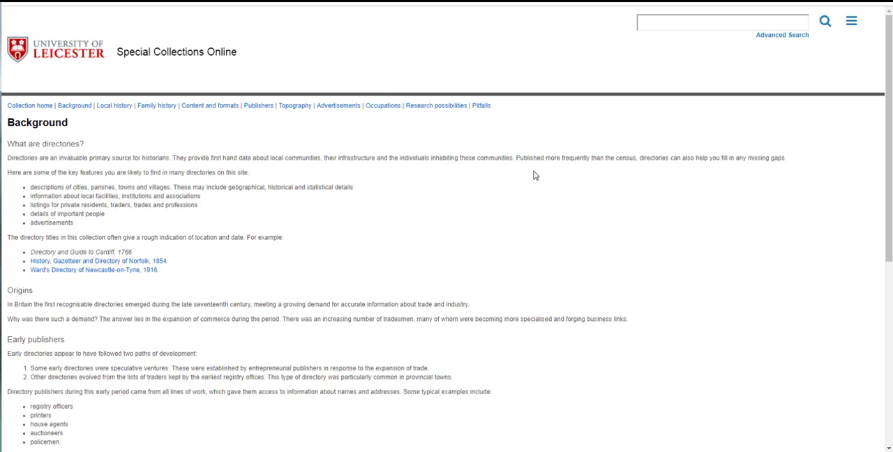
scroll(down, 3)
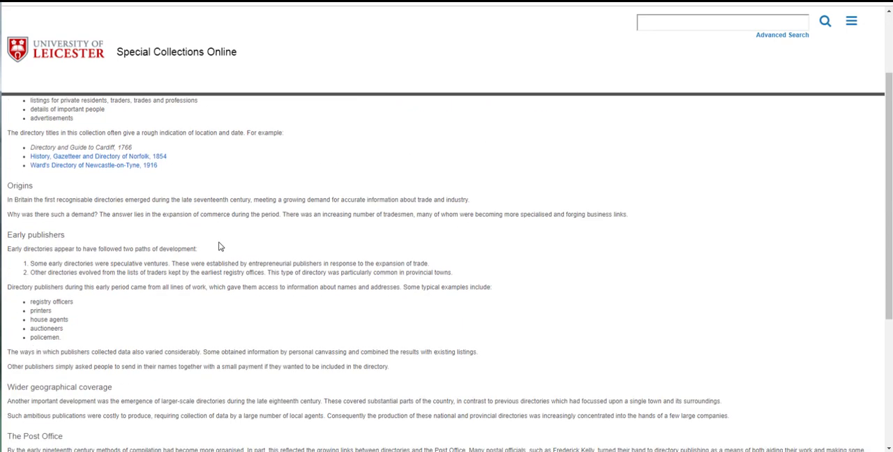
scroll(down, 3)
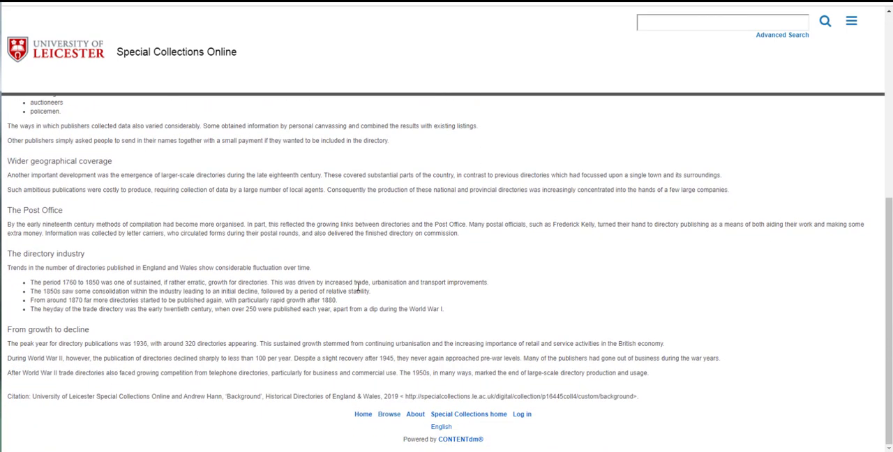
scroll(up, 3)
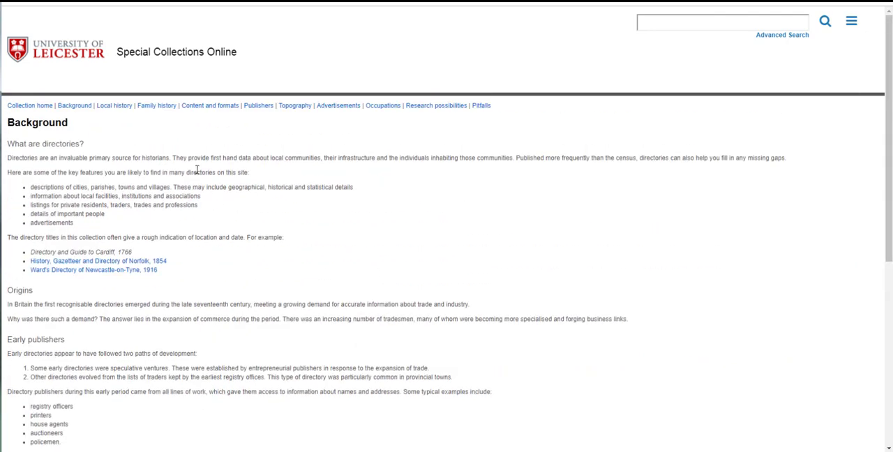
- Browse the Local history, Content and formats, and Publishers guide pages
click(114, 106)
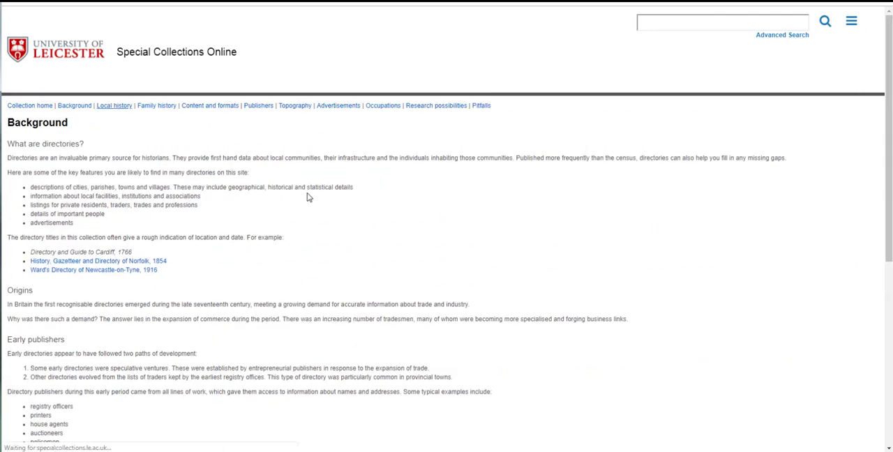
click(114, 105)
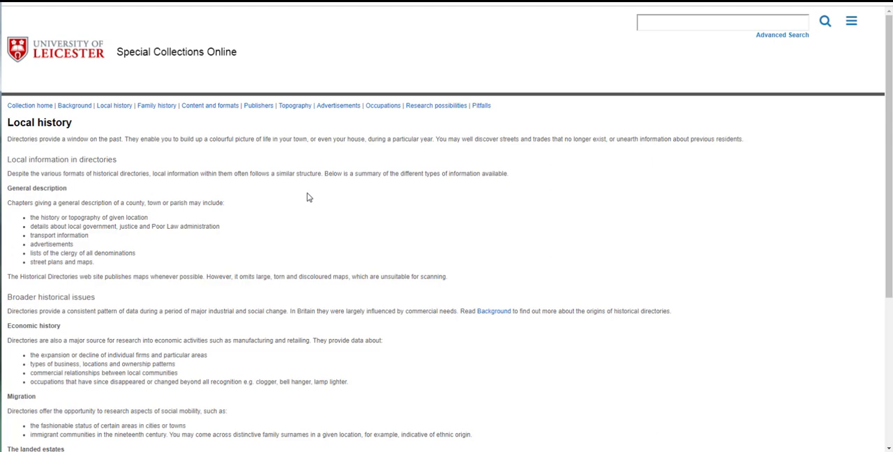
mouse_move(106, 105)
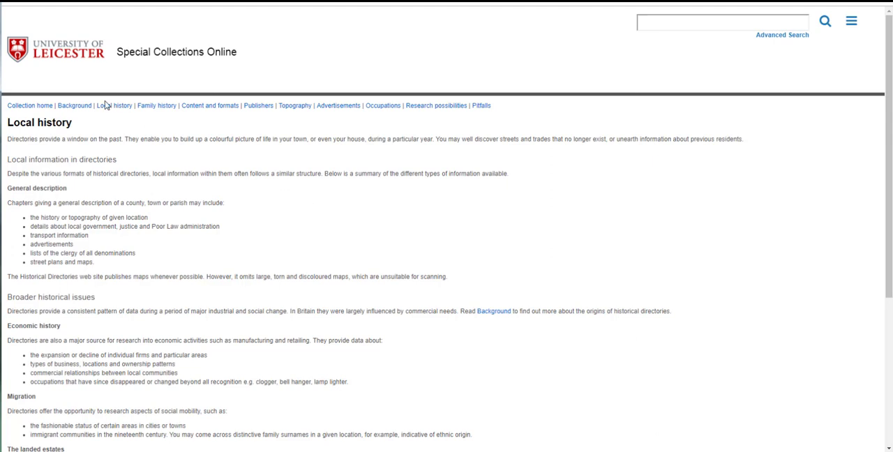
mouse_move(157, 105)
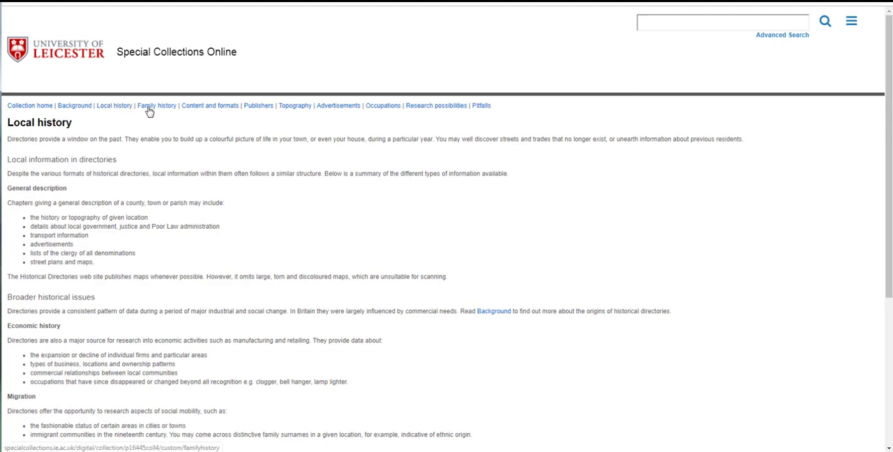
mouse_move(294, 106)
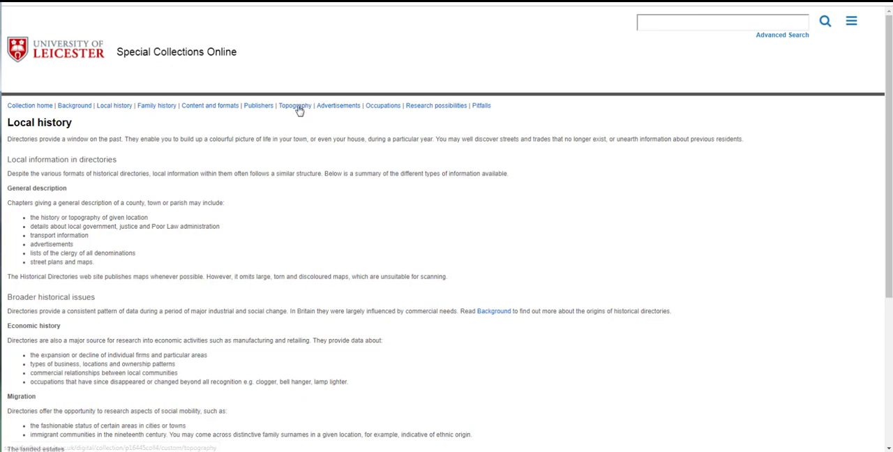
mouse_move(383, 106)
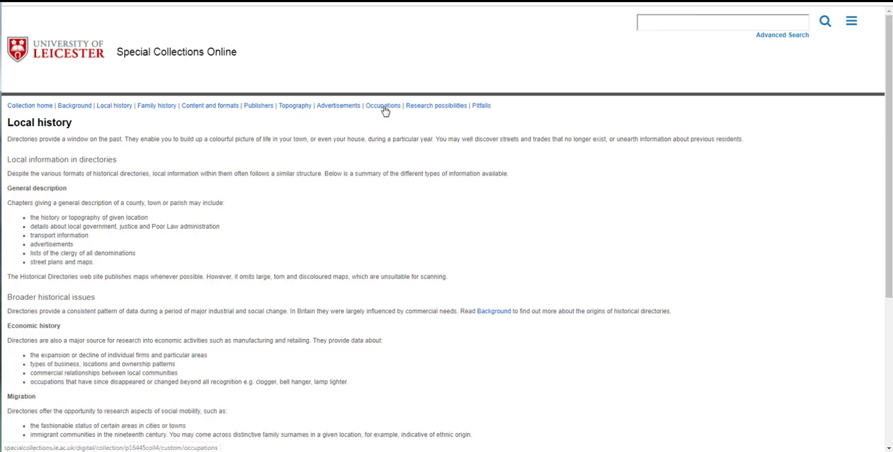
mouse_move(212, 108)
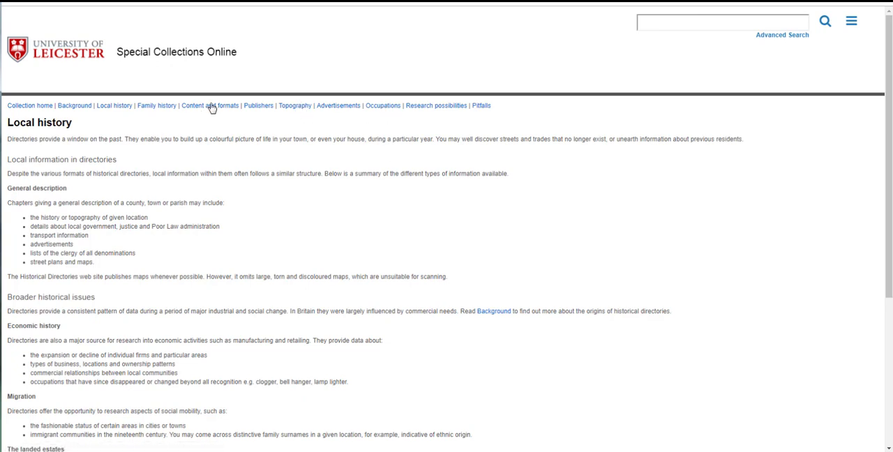
click(210, 106)
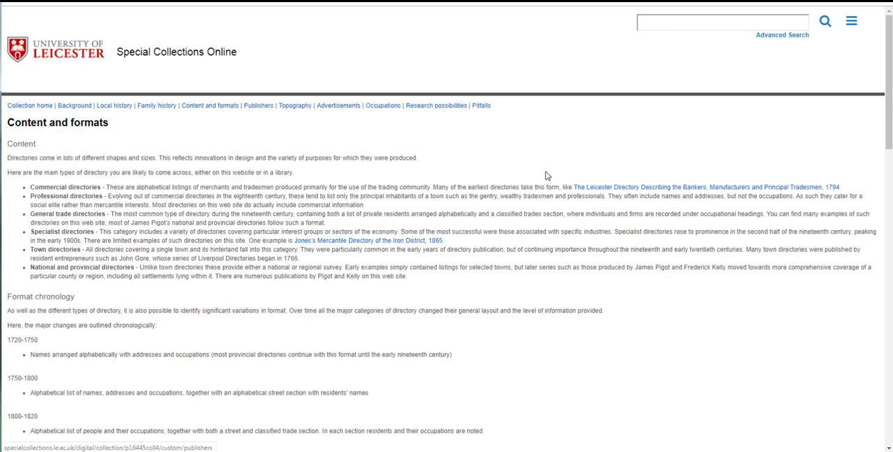
click(258, 105)
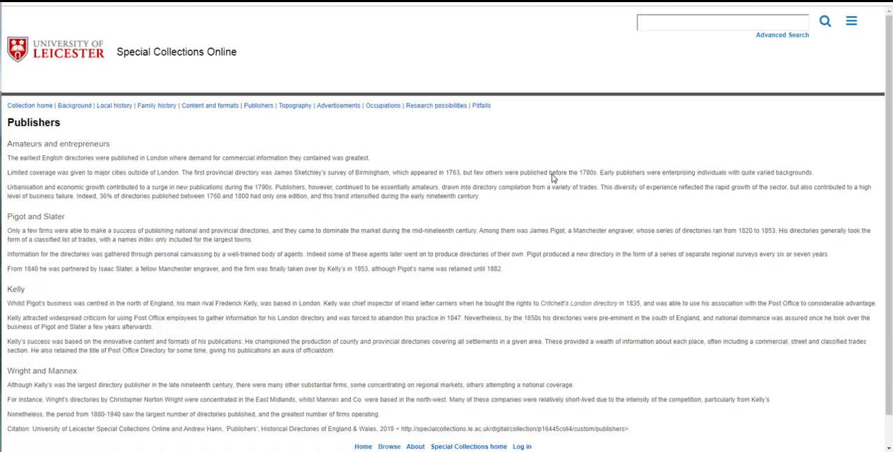
- Read the Advertisements and Research possibilities guides, then open the Zotero Trade Directories bibliography
click(338, 106)
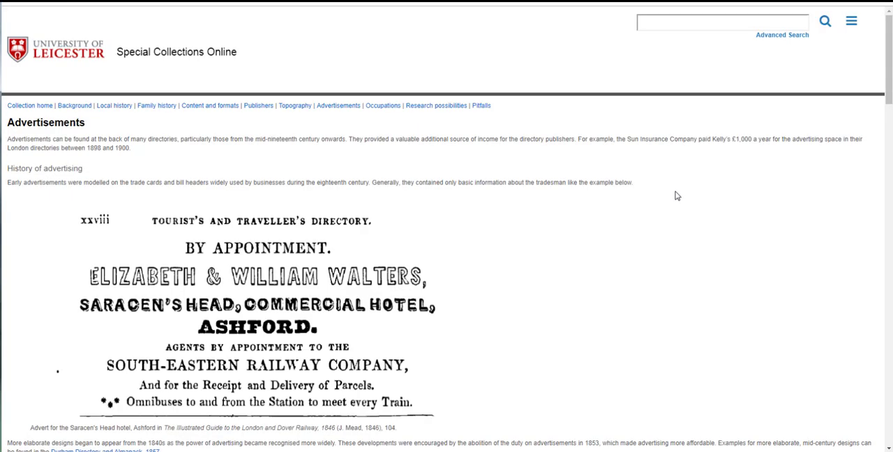
mouse_move(679, 202)
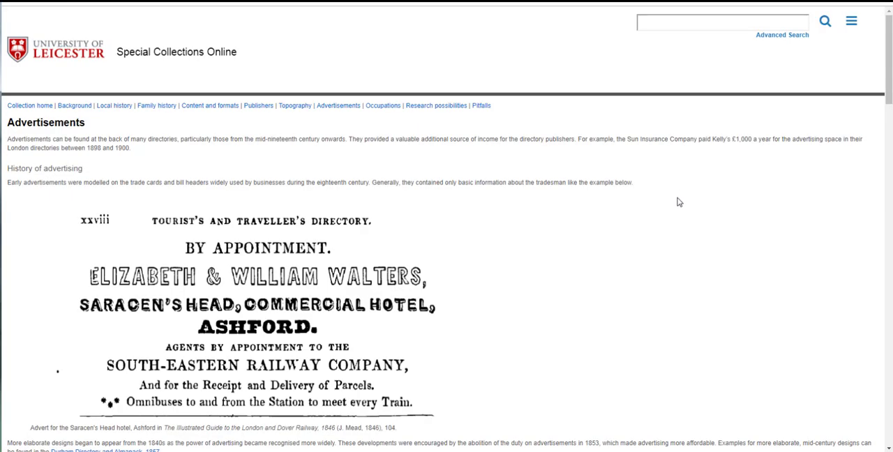
scroll(down, 3)
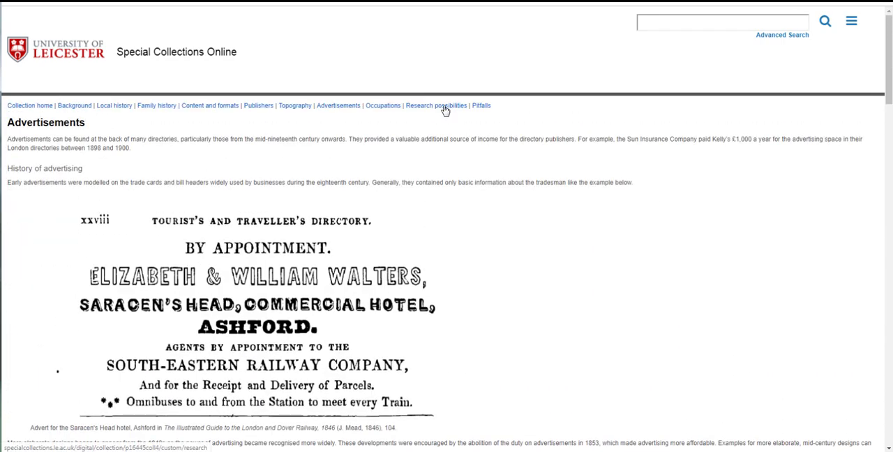
click(437, 105)
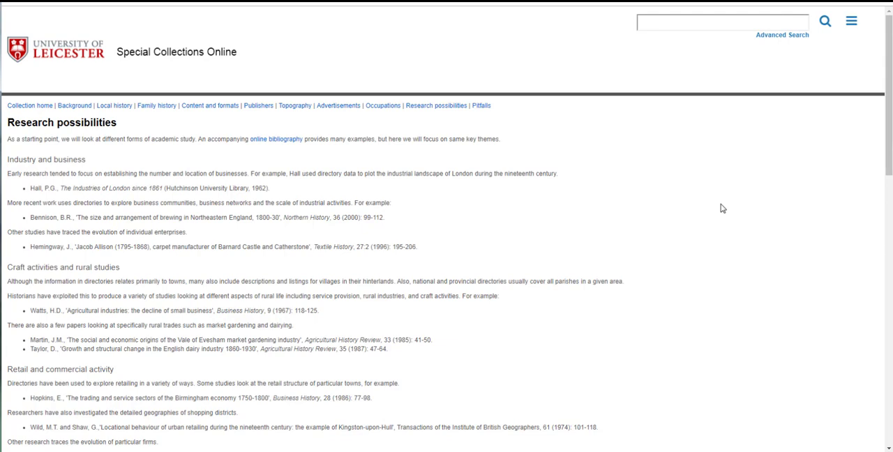
scroll(down, 3)
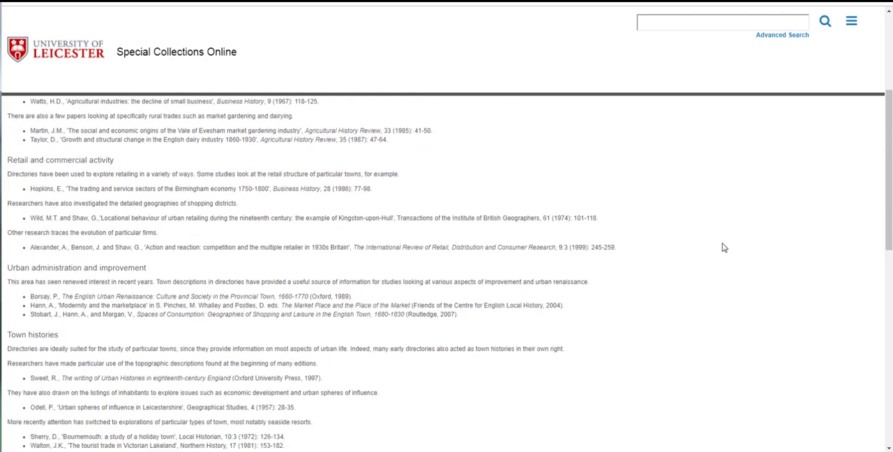
scroll(up, 3)
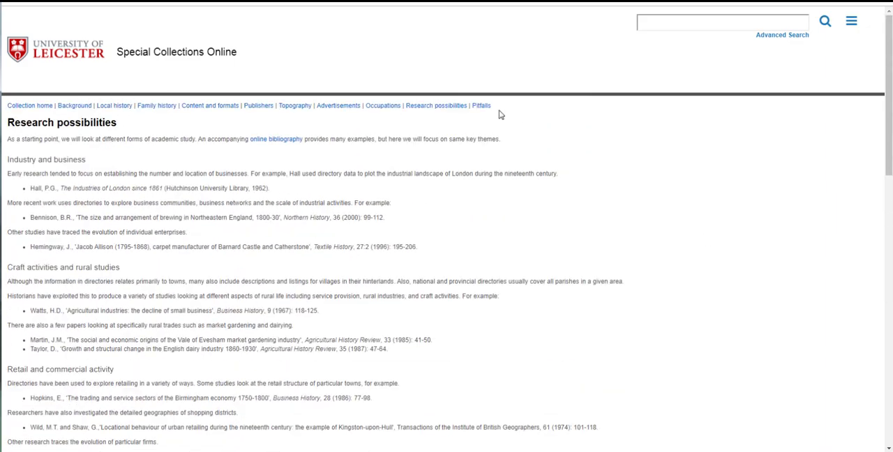
click(481, 106)
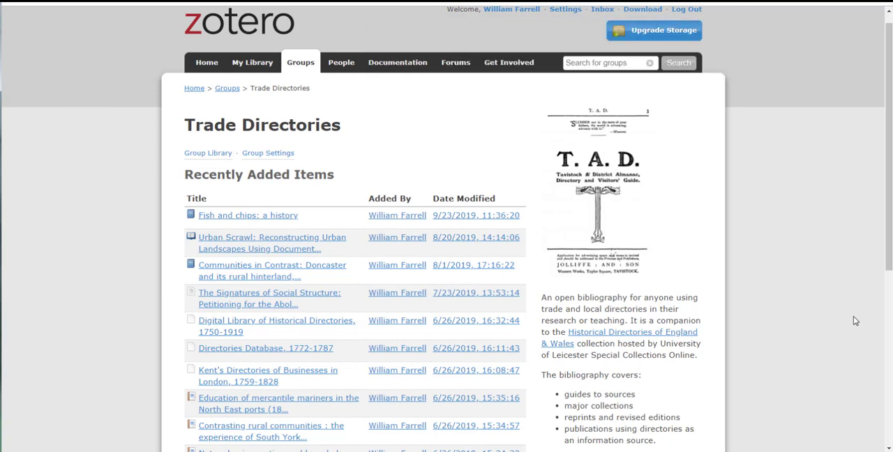
mouse_move(784, 314)
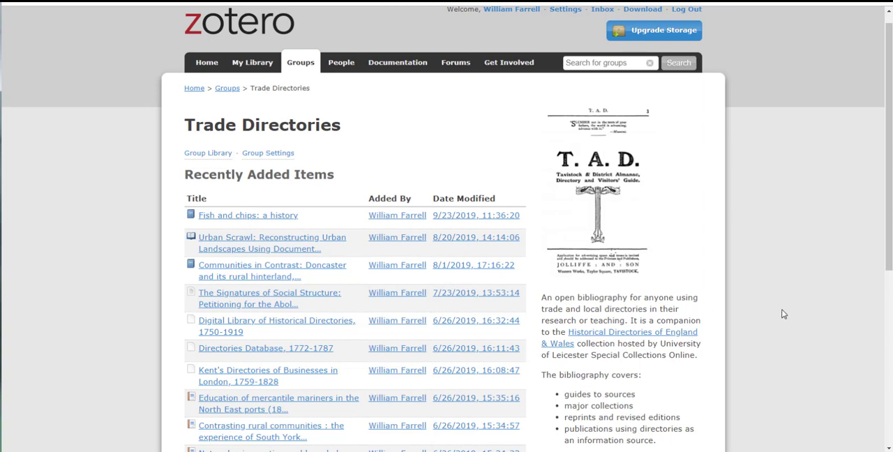
mouse_move(787, 319)
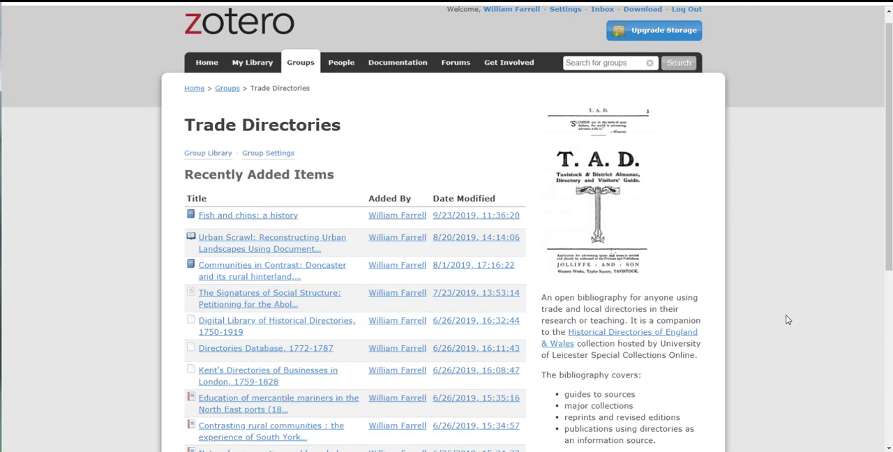
mouse_move(411, 121)
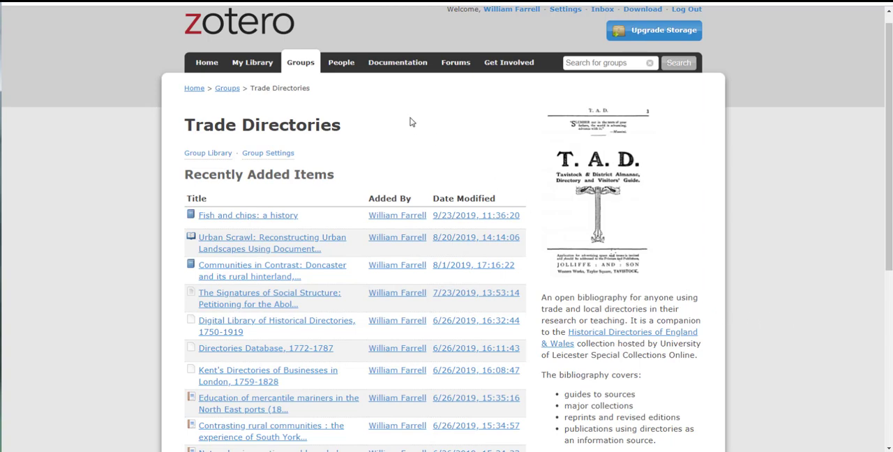
mouse_move(679, 247)
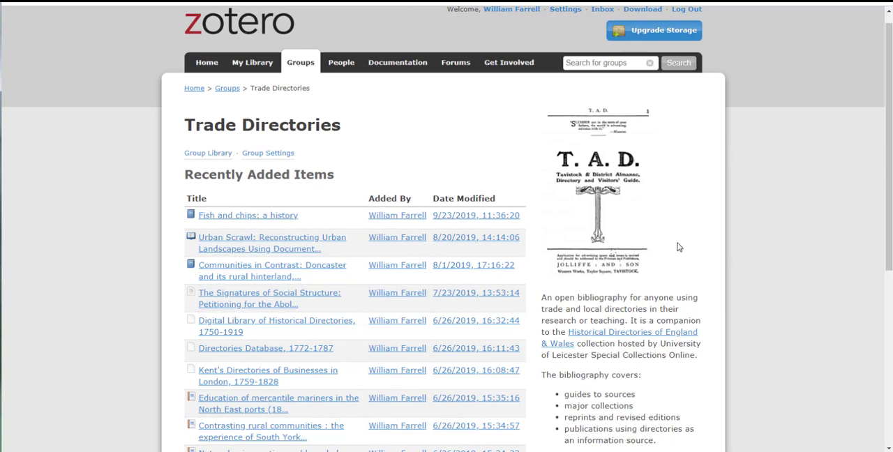
mouse_move(683, 250)
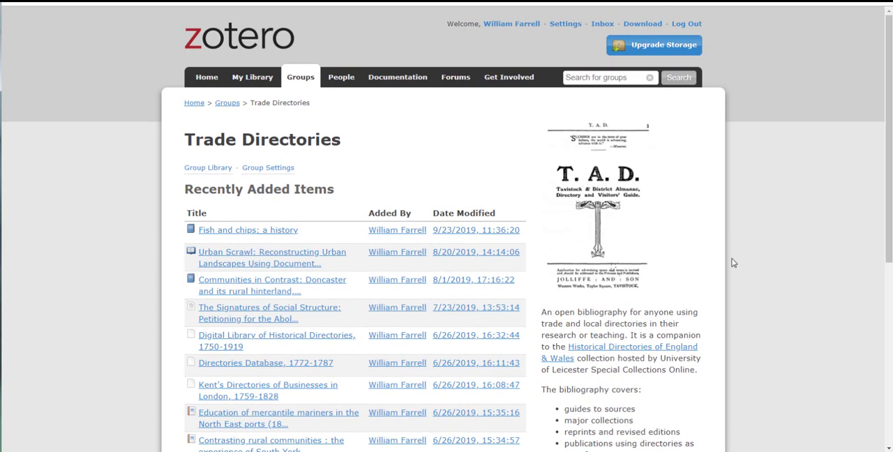
mouse_move(737, 264)
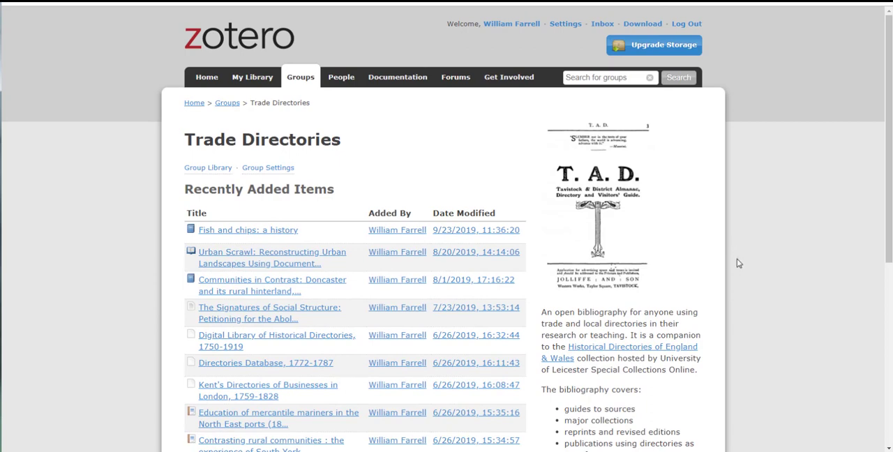